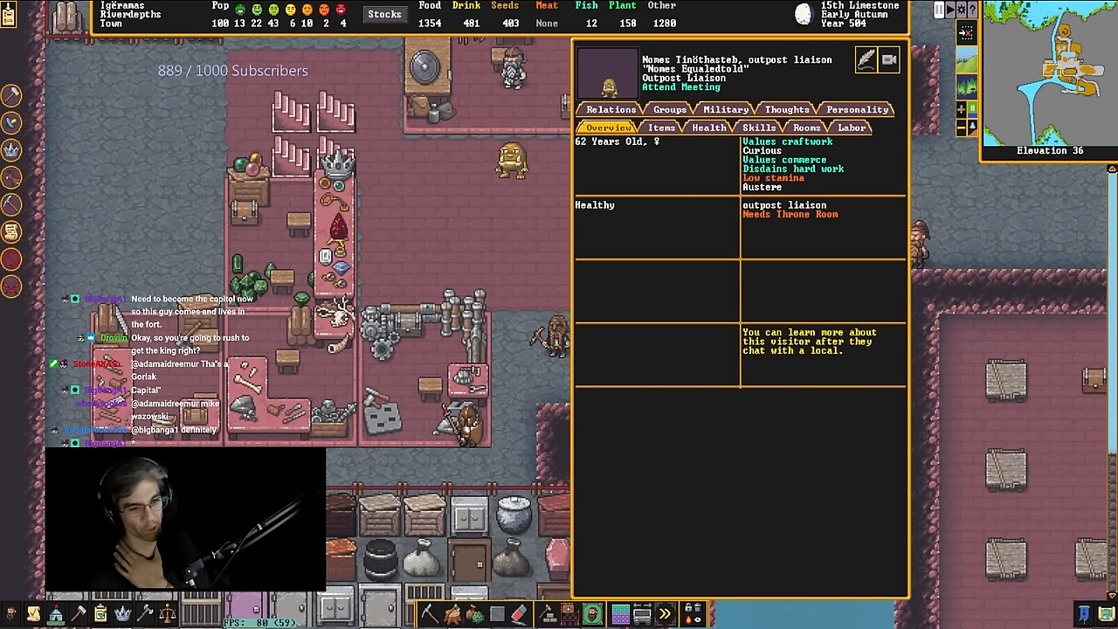
mouse_move(694, 362)
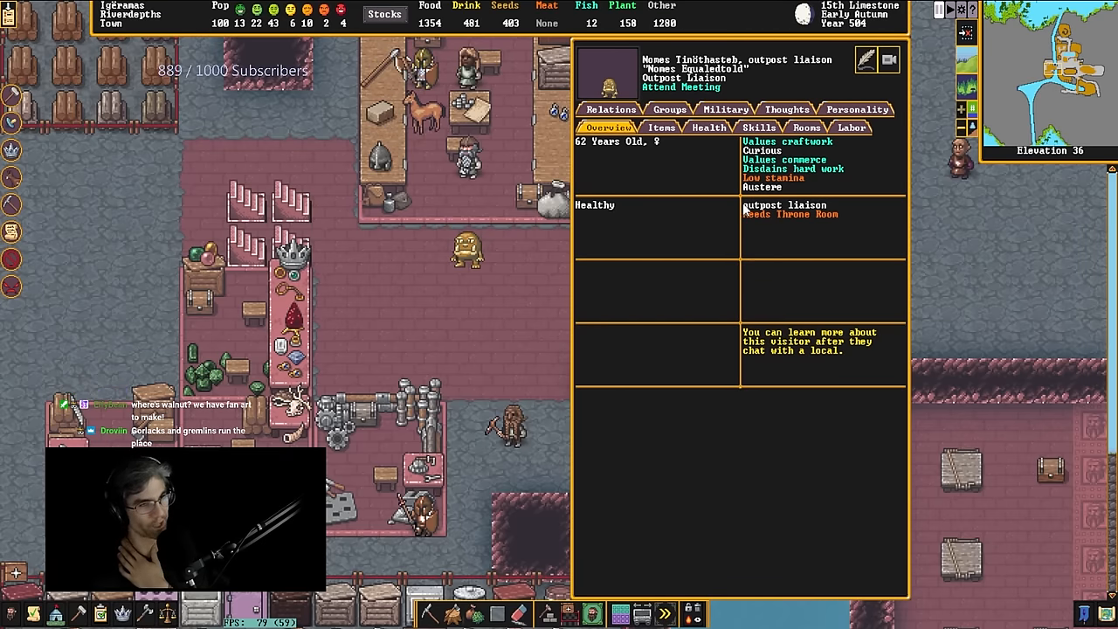
Review the liaison's carried items and skills, then bring up the known civilizations list.
click(661, 126)
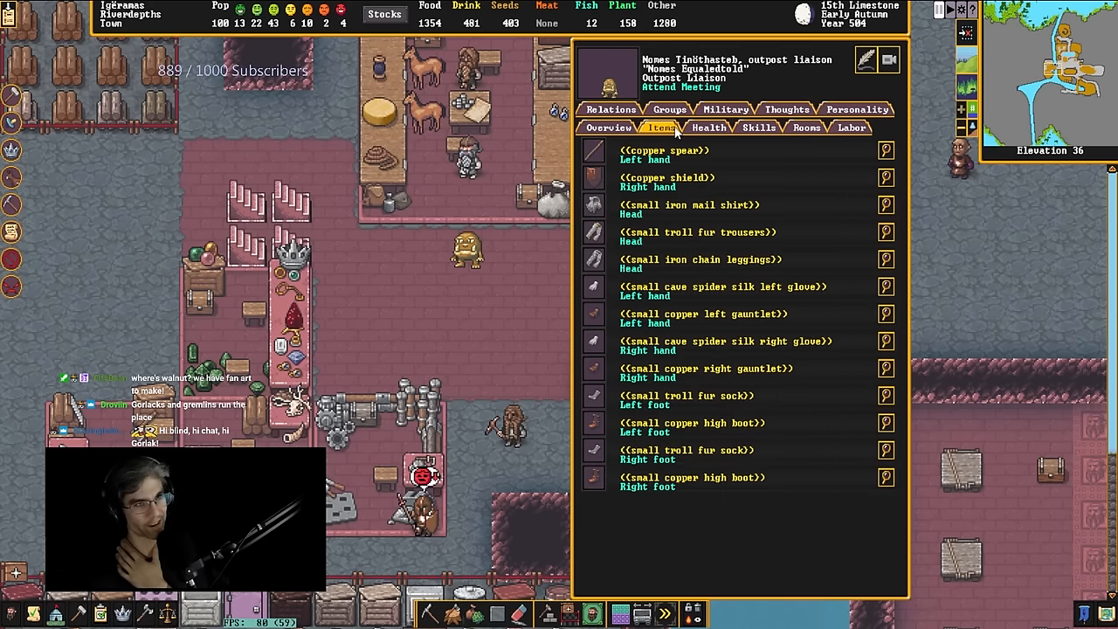
click(608, 128)
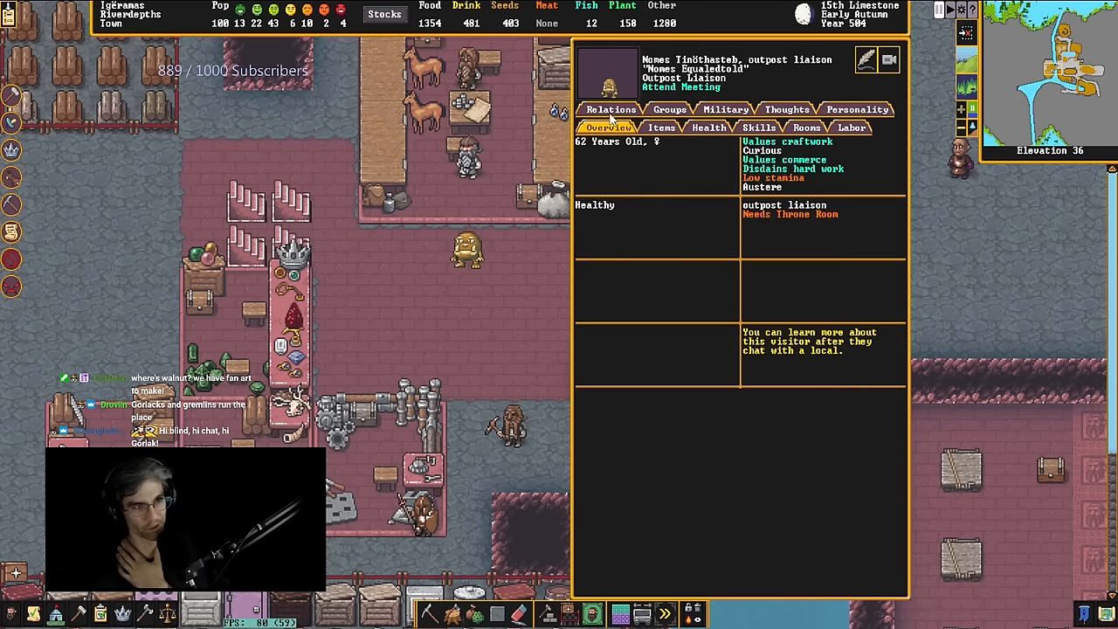
click(758, 126)
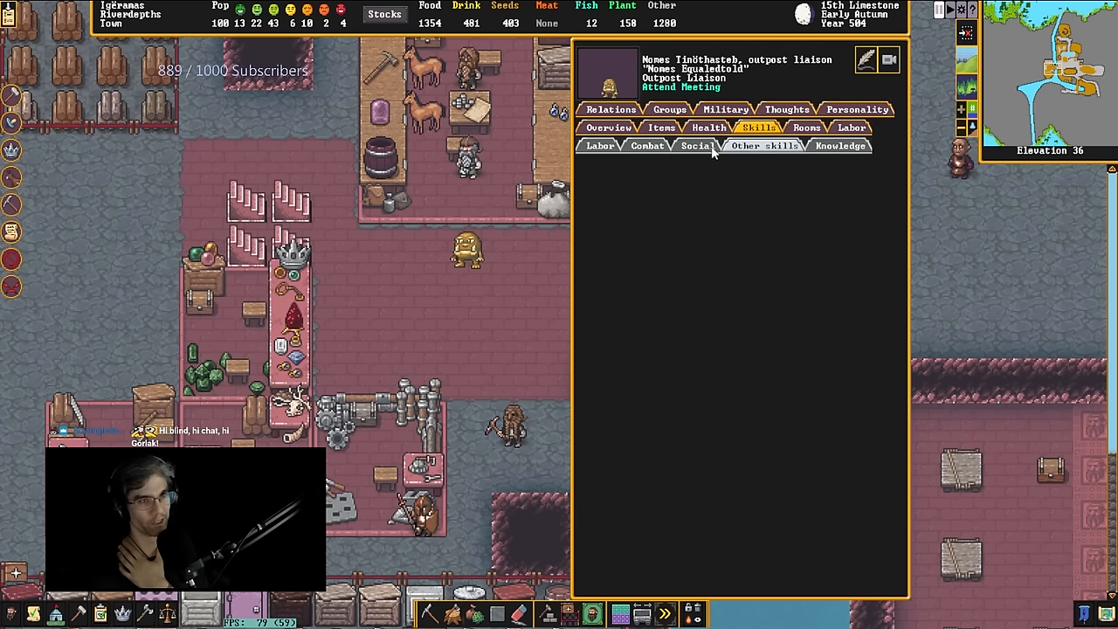
click(608, 127)
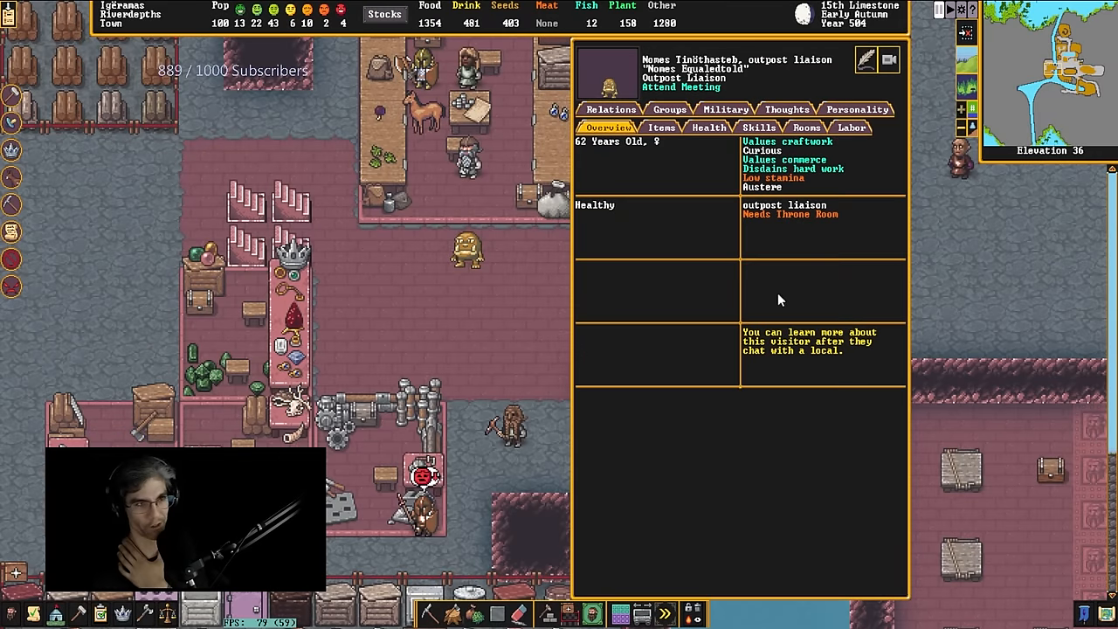
mouse_move(780, 280)
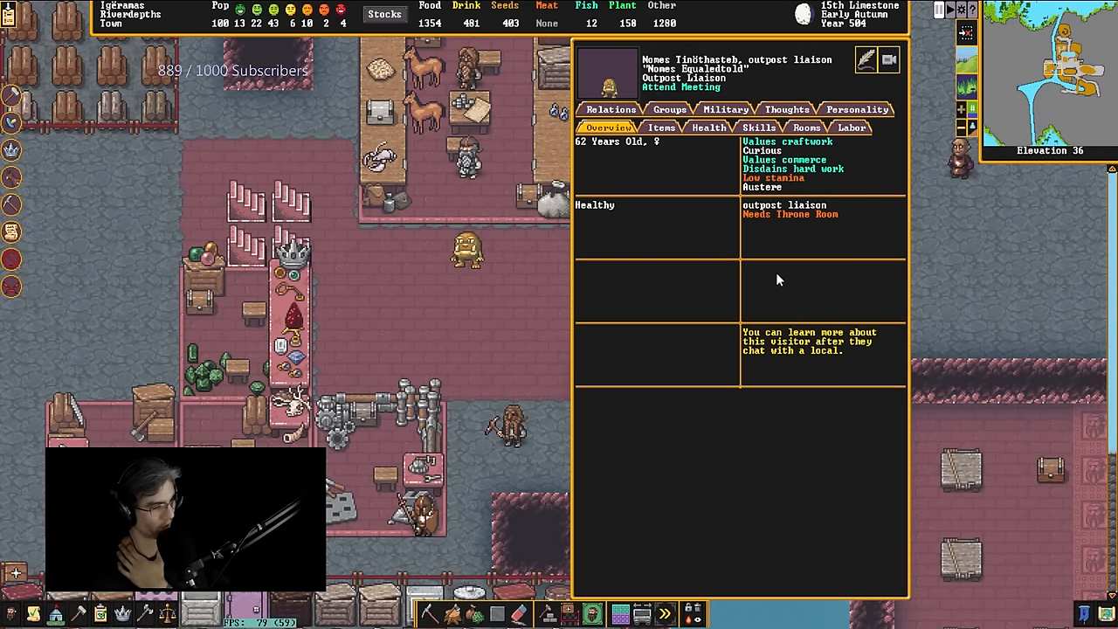
mouse_move(772, 253)
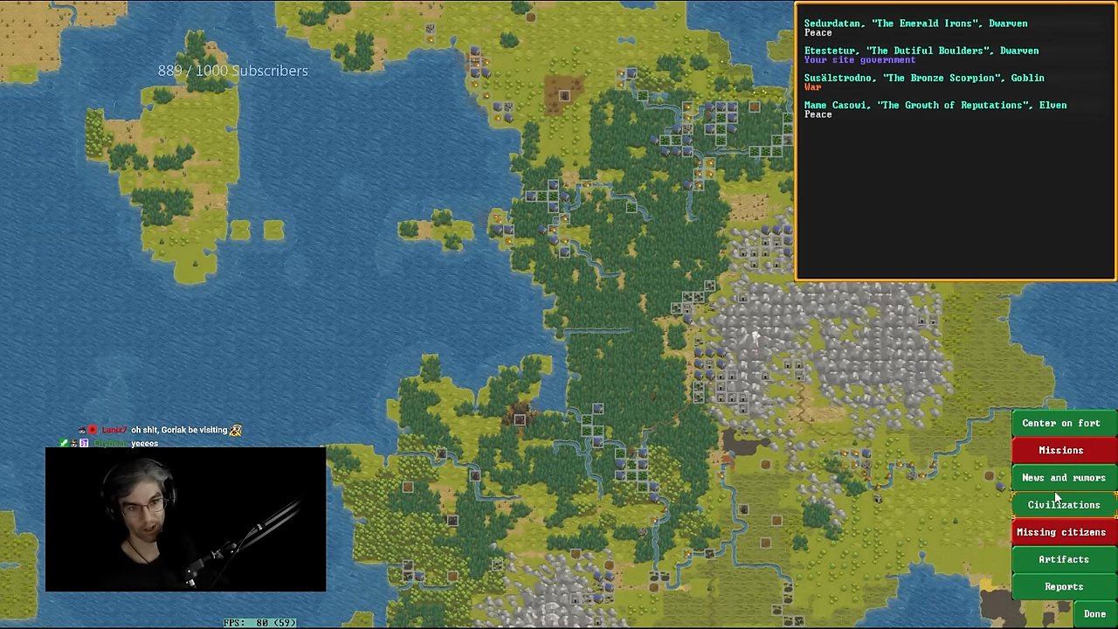
click(1061, 504)
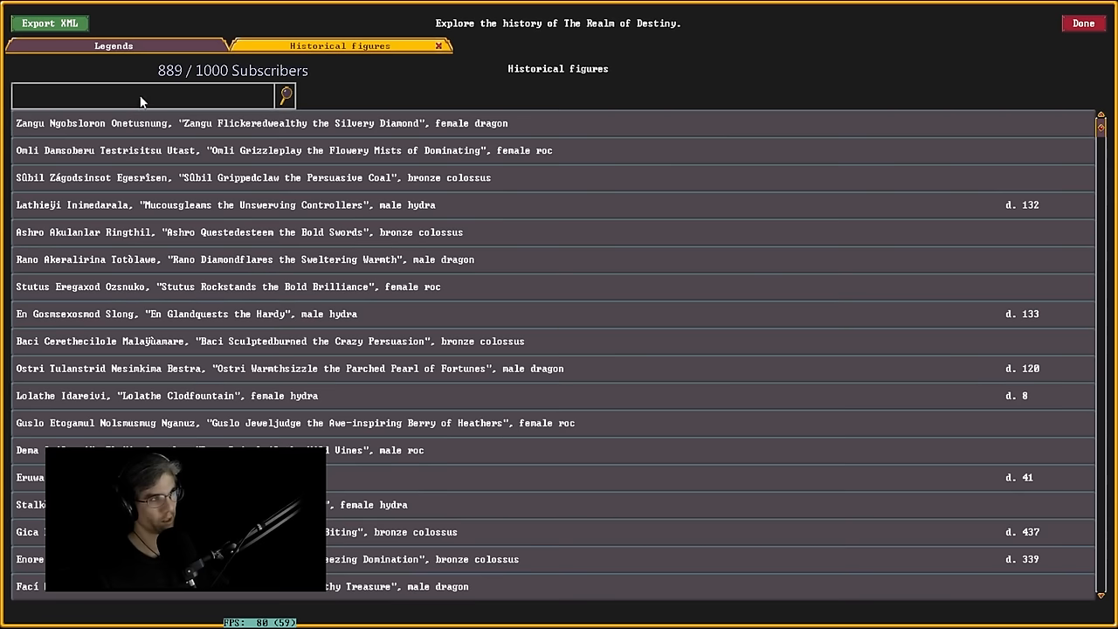
Search historical figures for 'IMOO' to find the gorlak queen Imo Frozendive.
text(IMOO)
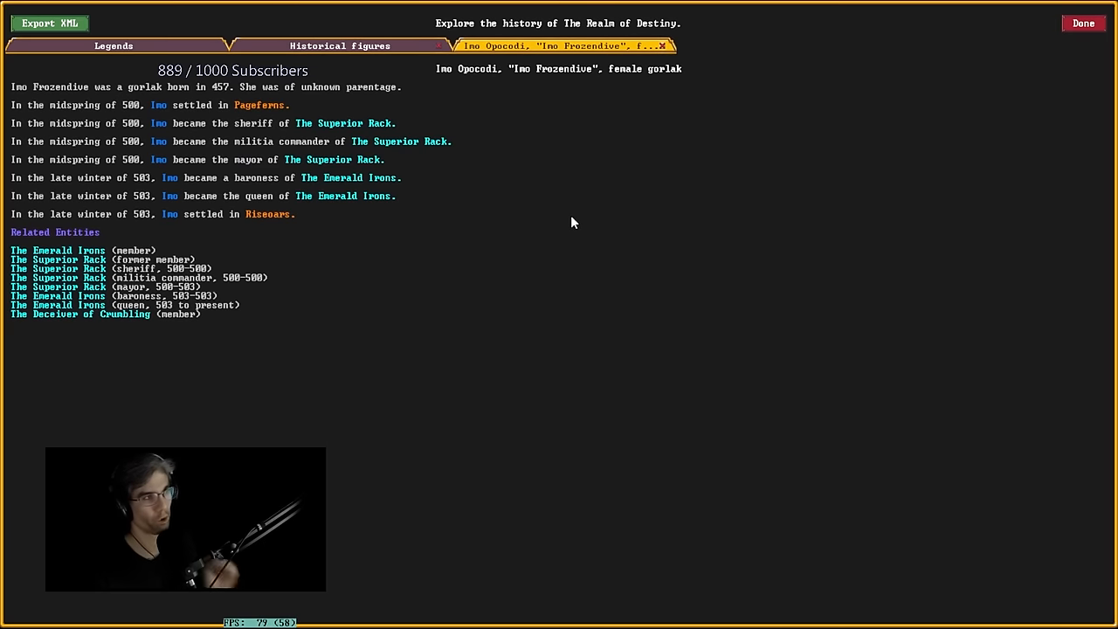
mouse_move(511, 148)
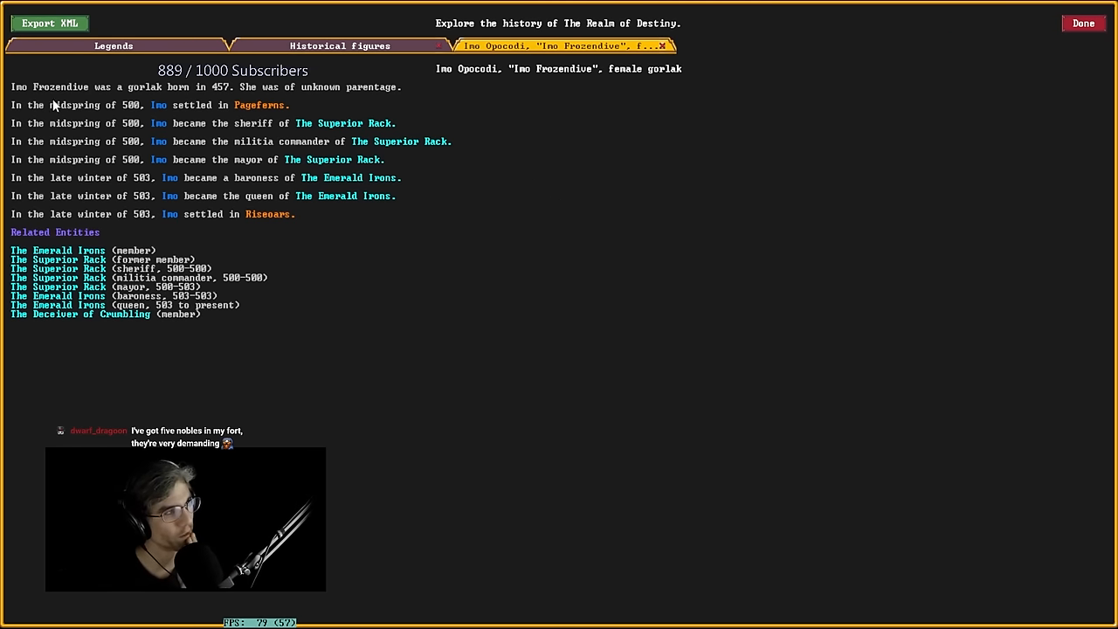
mouse_move(222, 98)
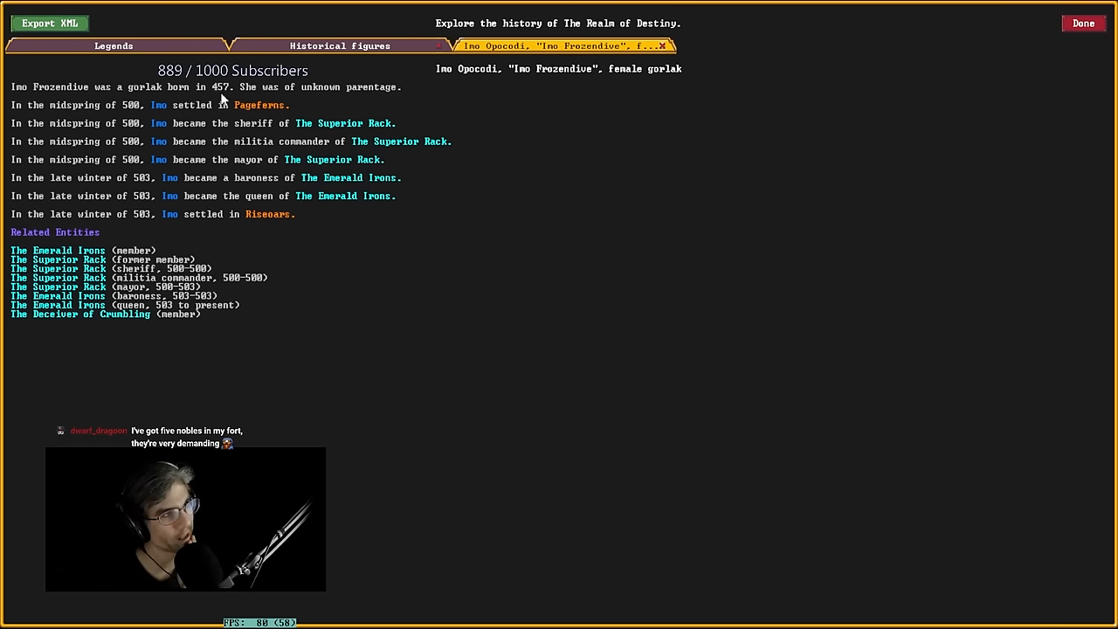
mouse_move(207, 122)
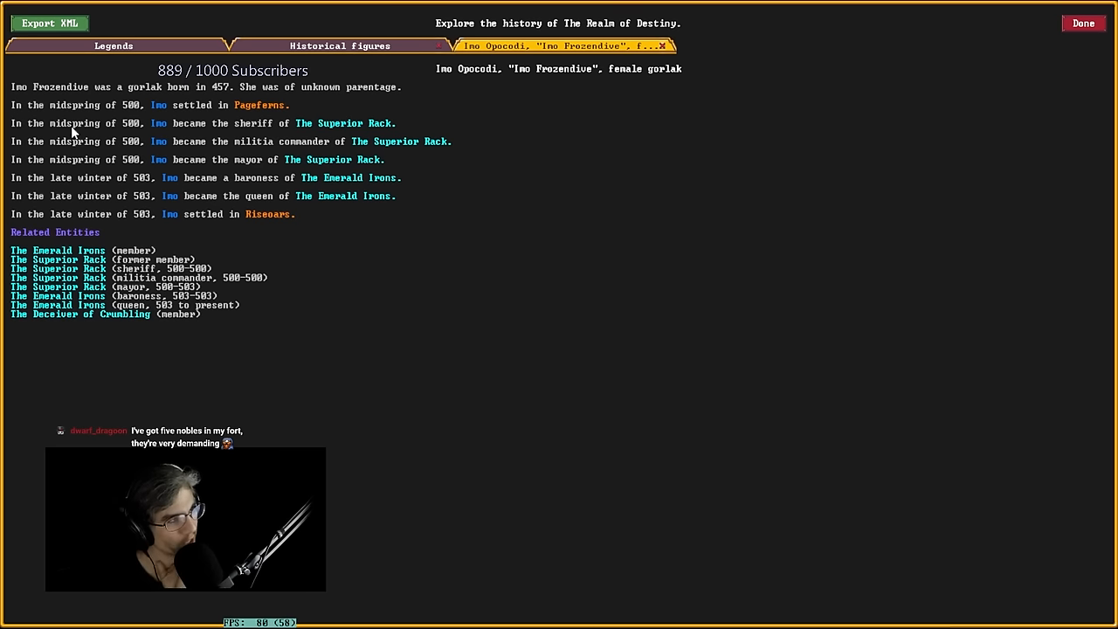
mouse_move(275, 140)
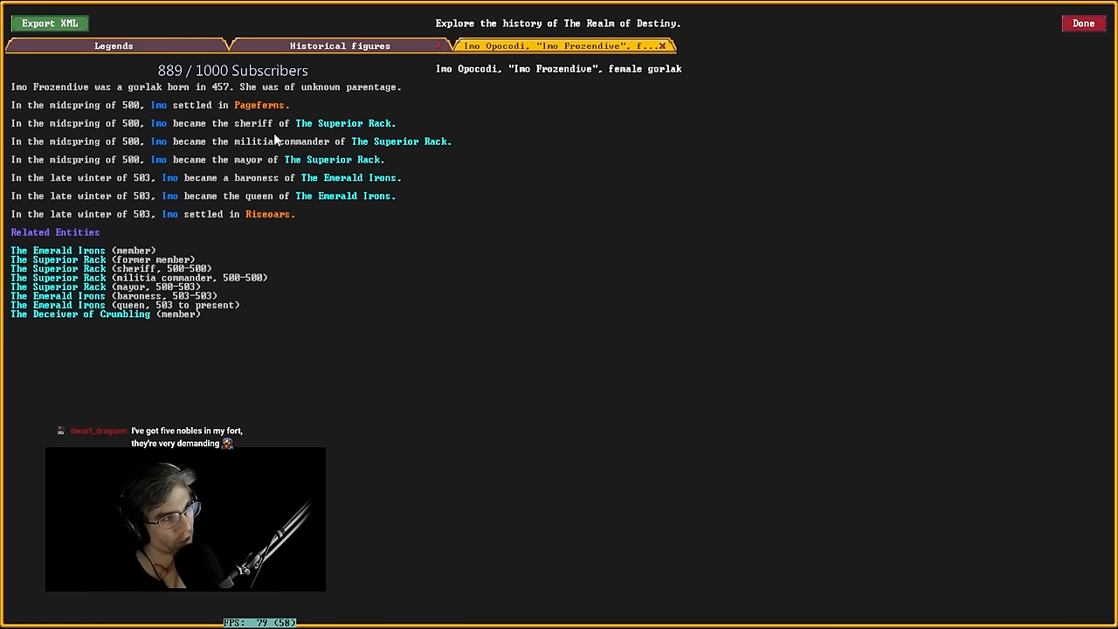
mouse_move(323, 157)
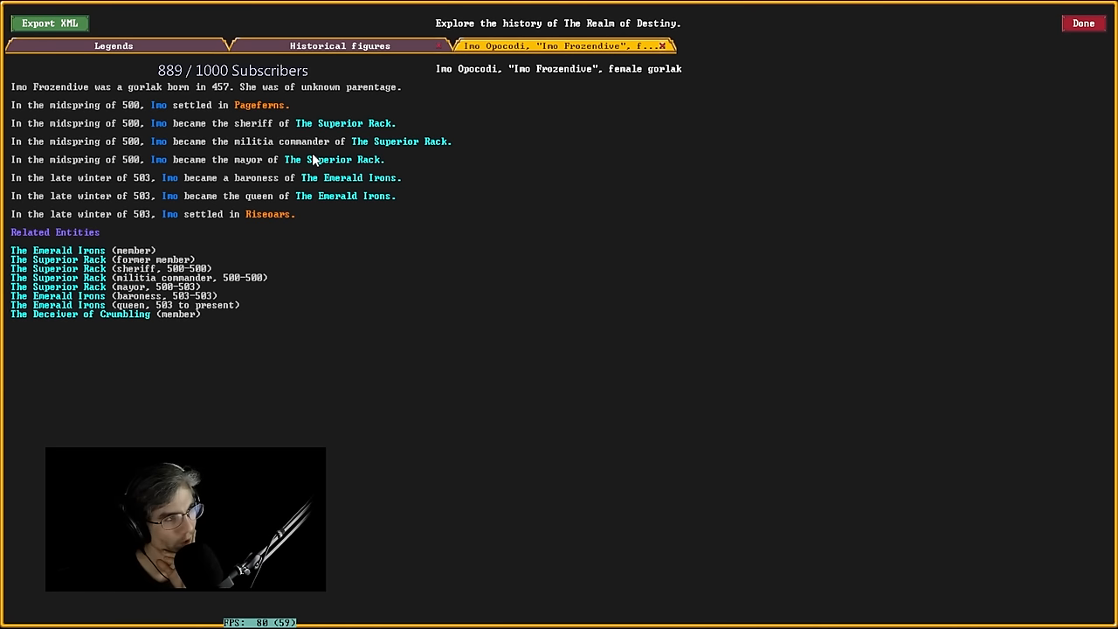
mouse_move(266, 111)
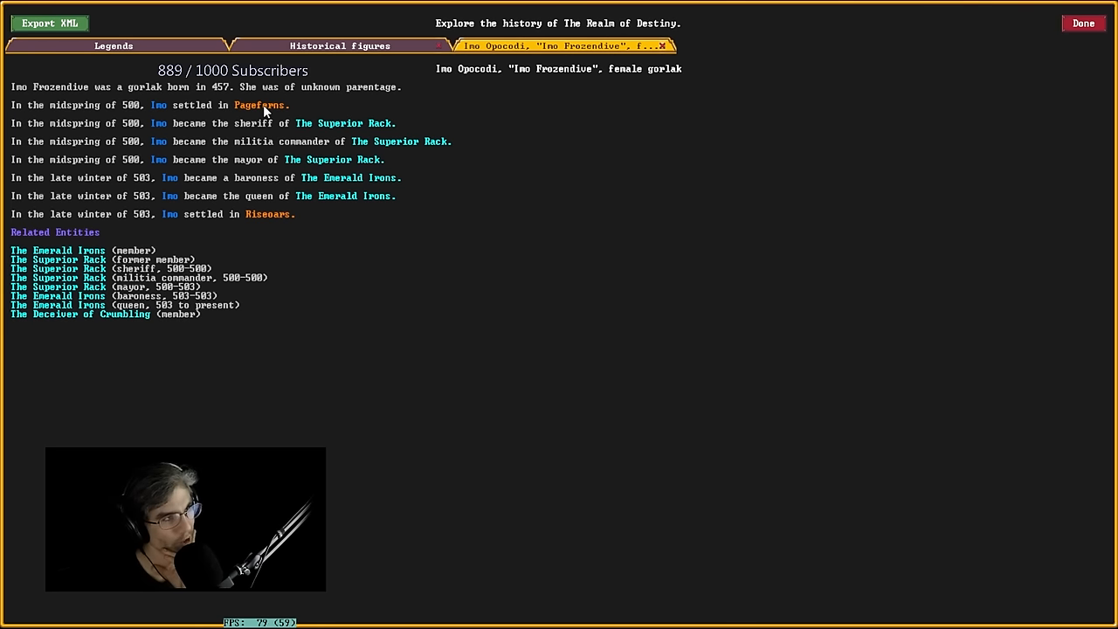
mouse_move(262, 117)
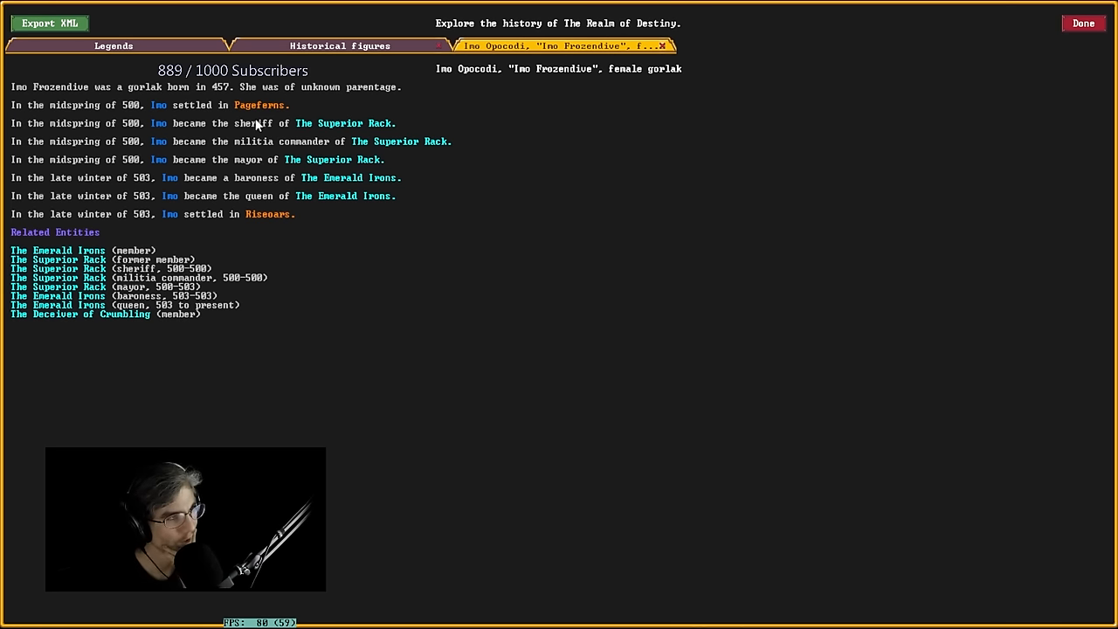
Follow Imo's link to Riseoars and read its 503 events, including the Bronze Scorpion takeover.
click(273, 214)
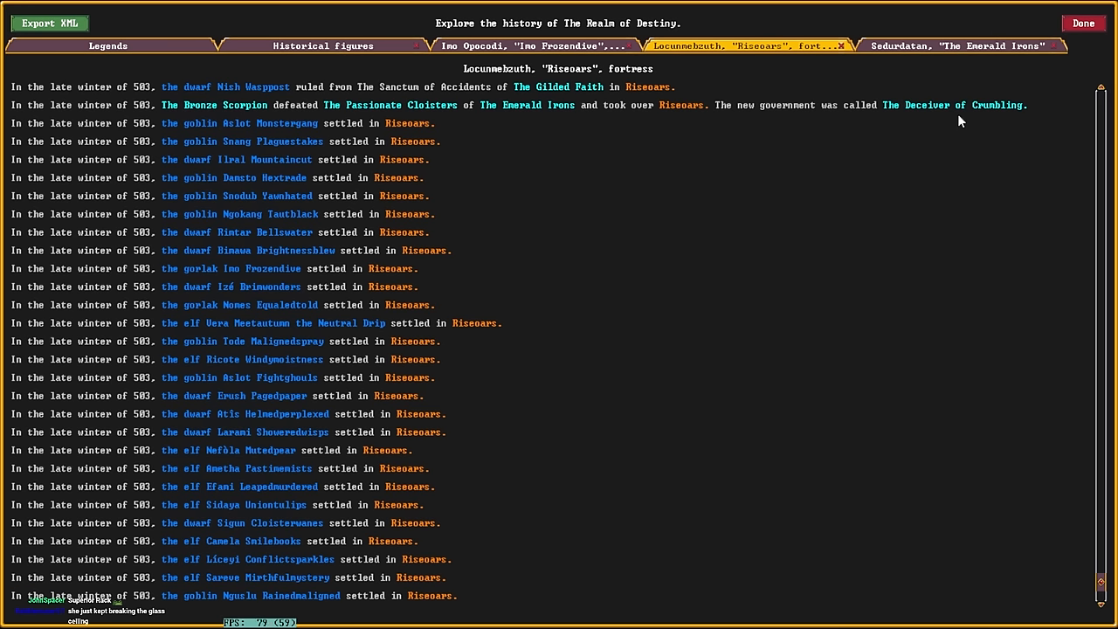
mouse_move(784, 115)
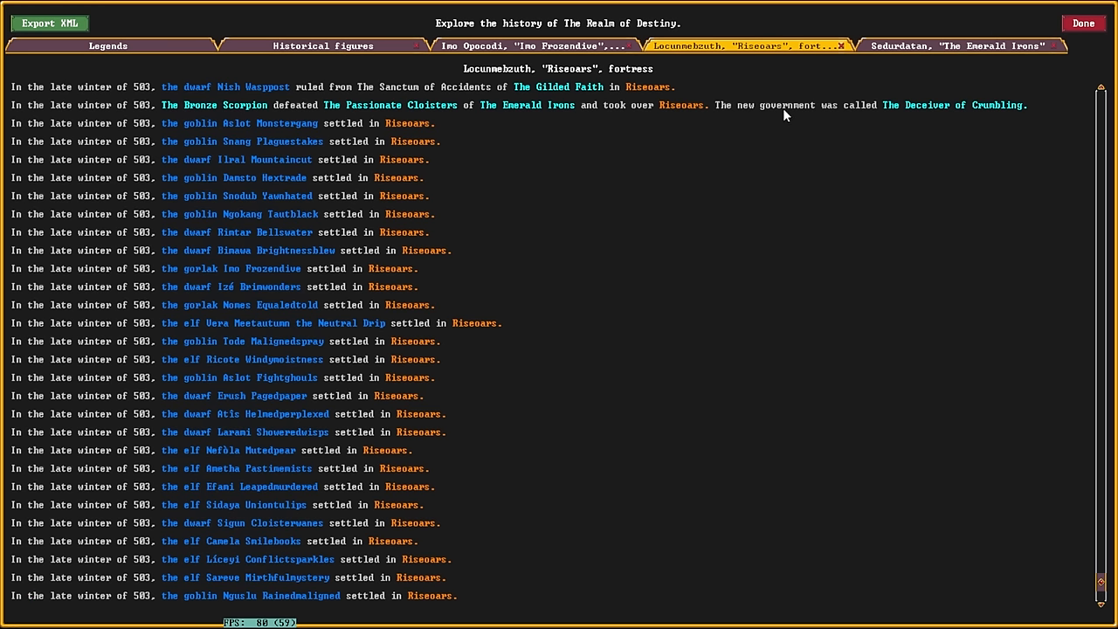
mouse_move(932, 118)
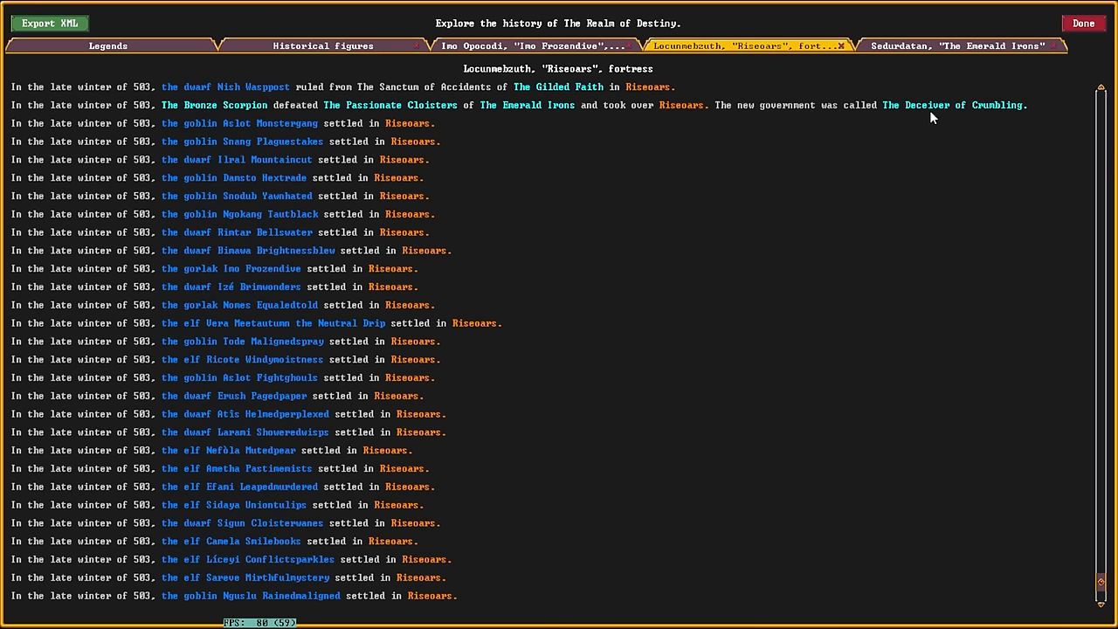
mouse_move(870, 117)
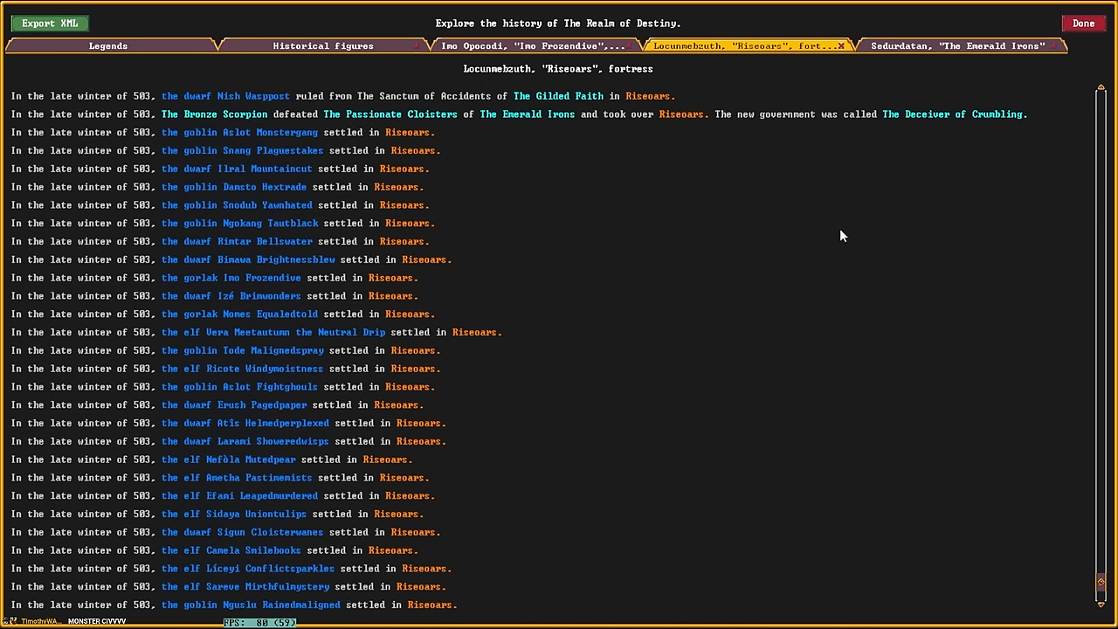
scroll(up, 3)
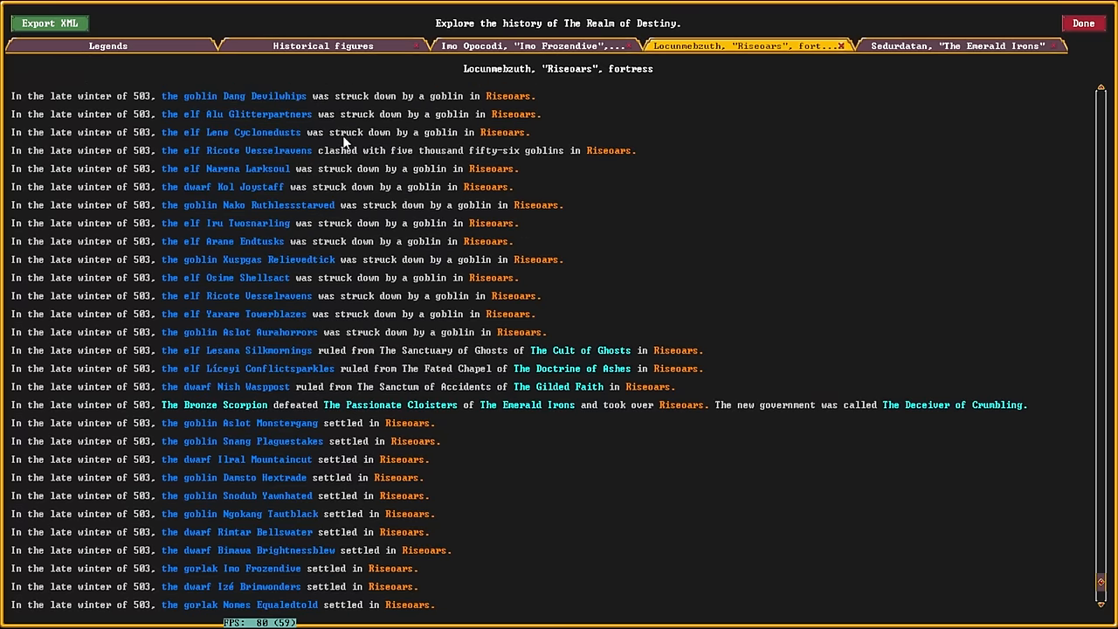
scroll(up, 3)
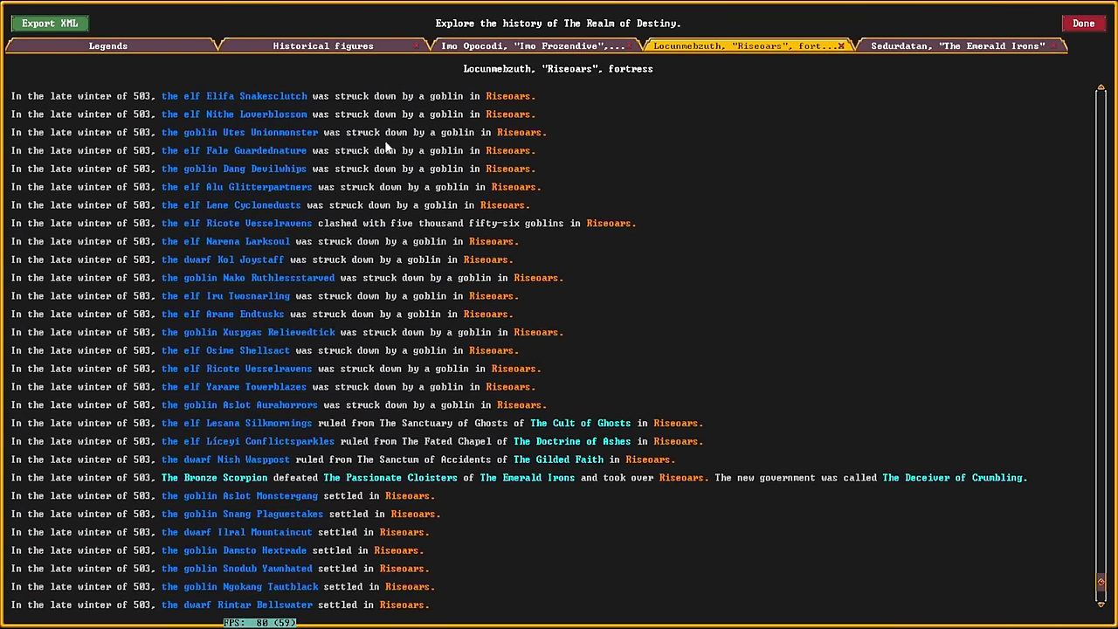
scroll(up, 3)
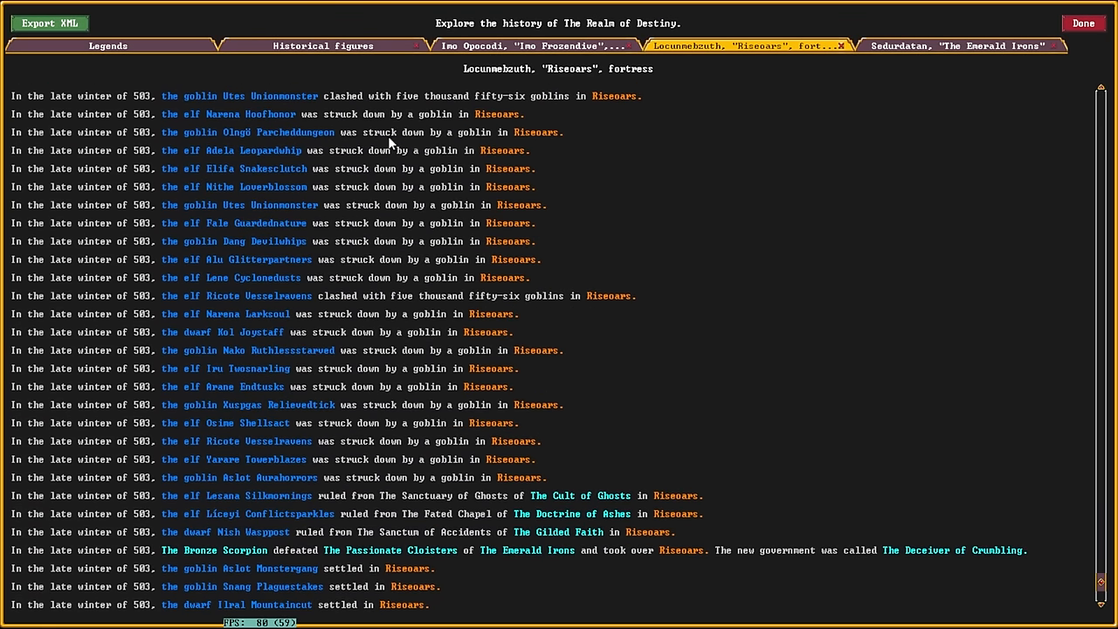
scroll(up, 3)
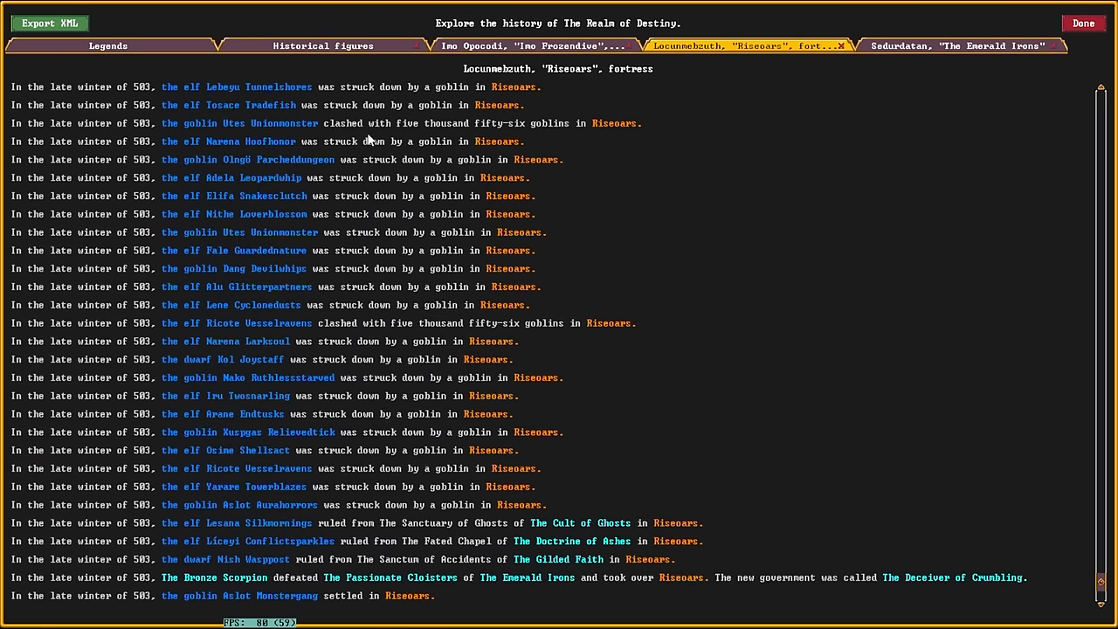
scroll(up, 3)
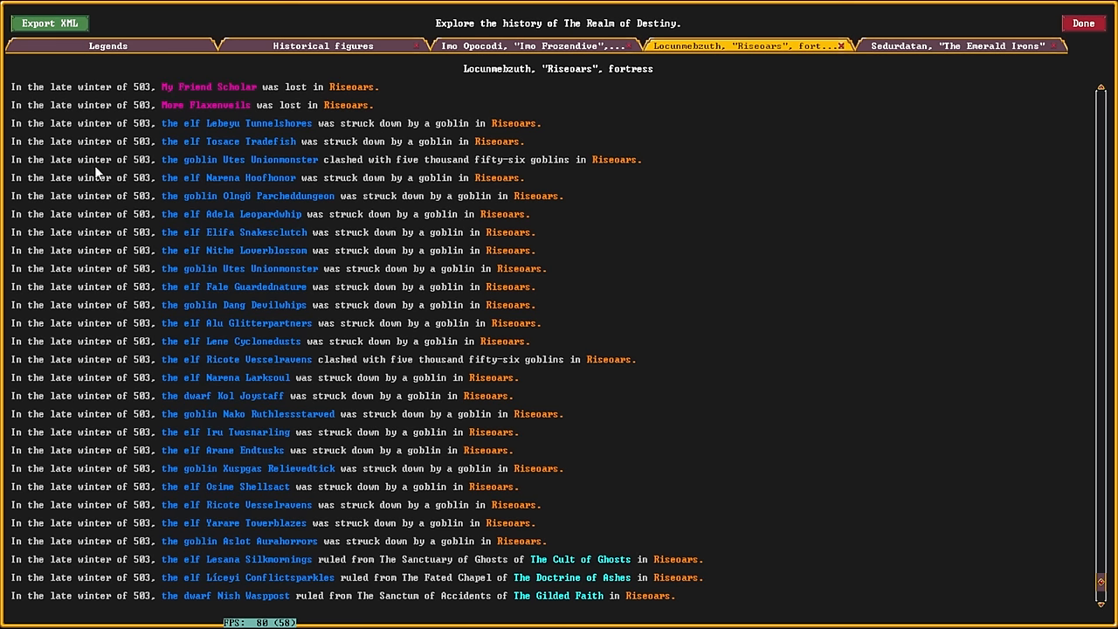
mouse_move(411, 174)
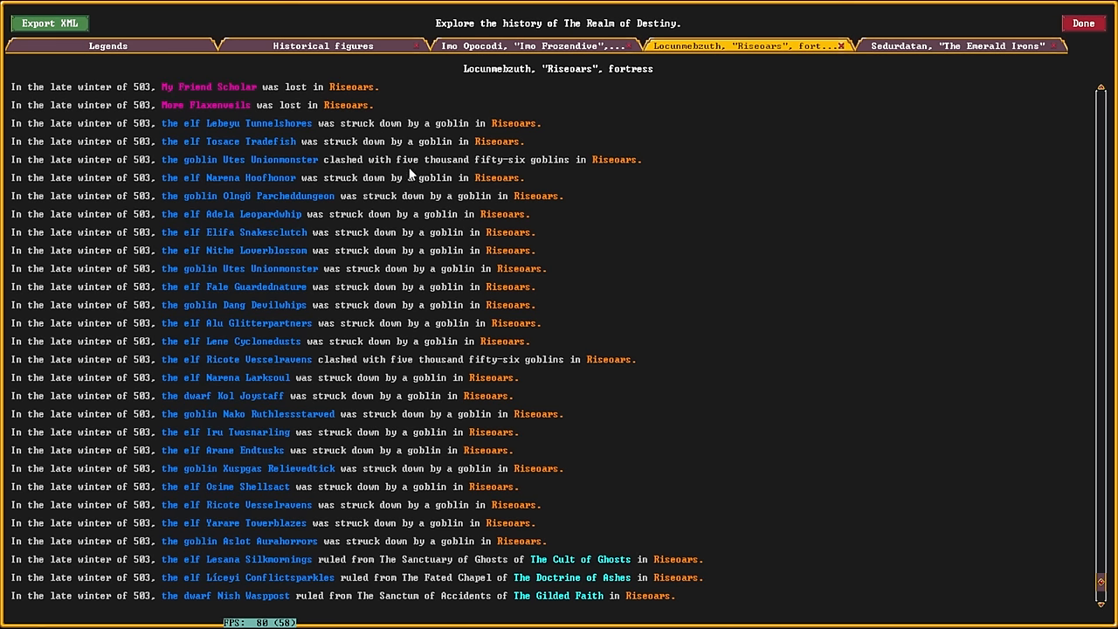
mouse_move(600, 173)
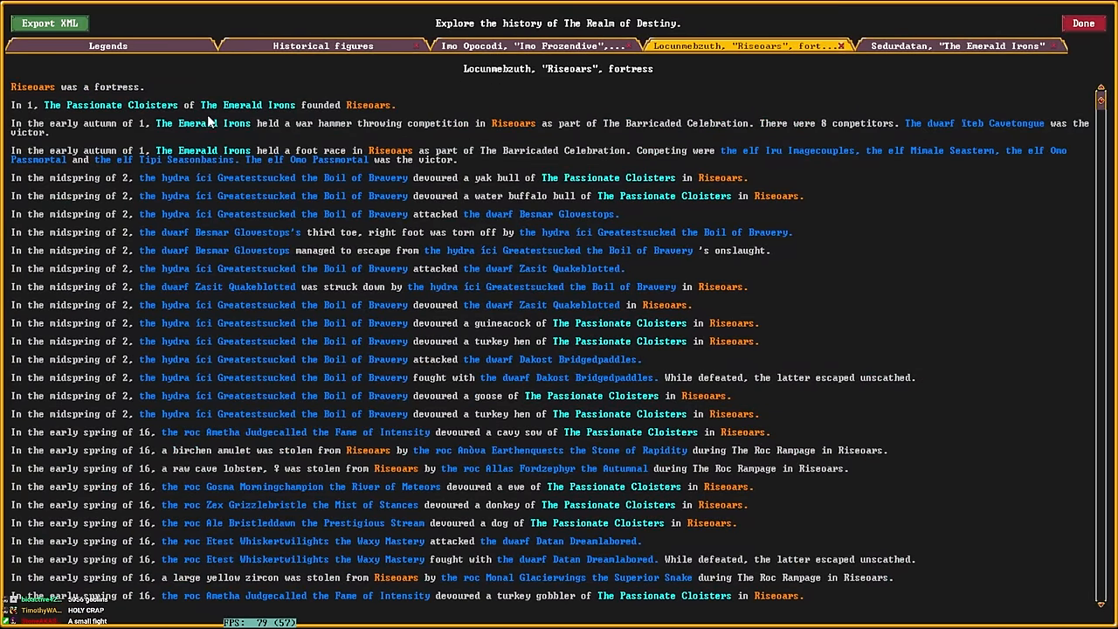
mouse_move(137, 142)
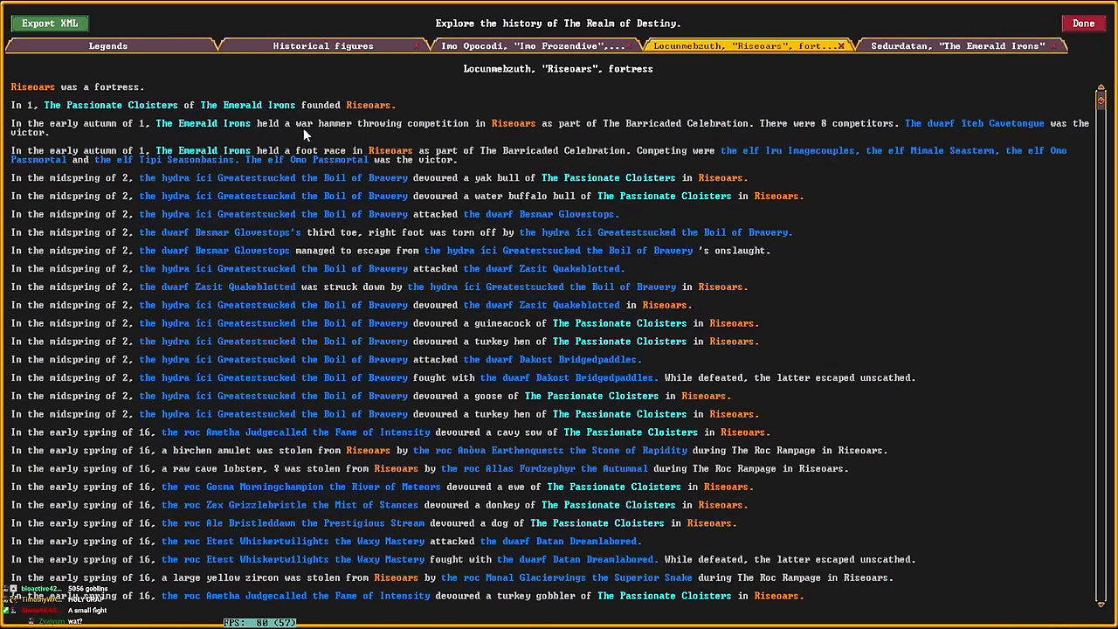
mouse_move(1063, 152)
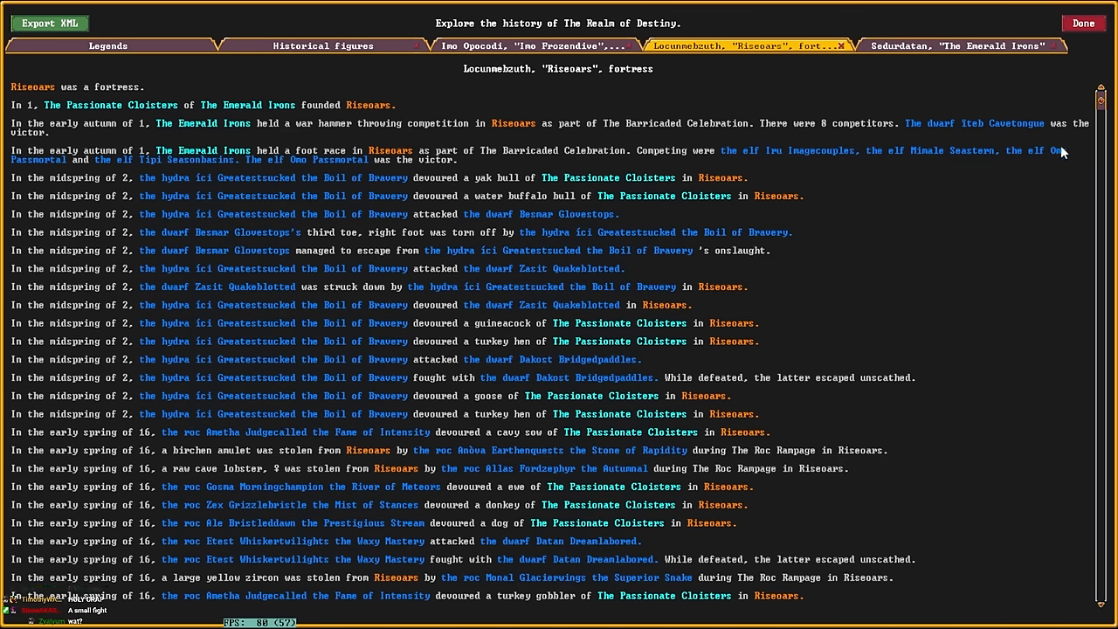
scroll(down, 3)
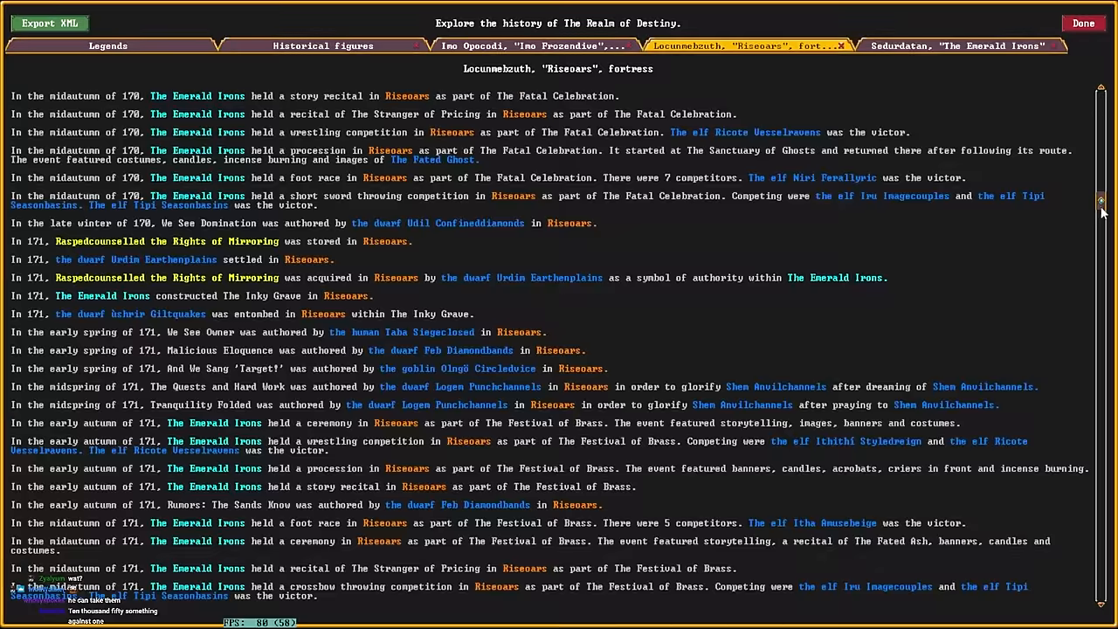
scroll(down, 3)
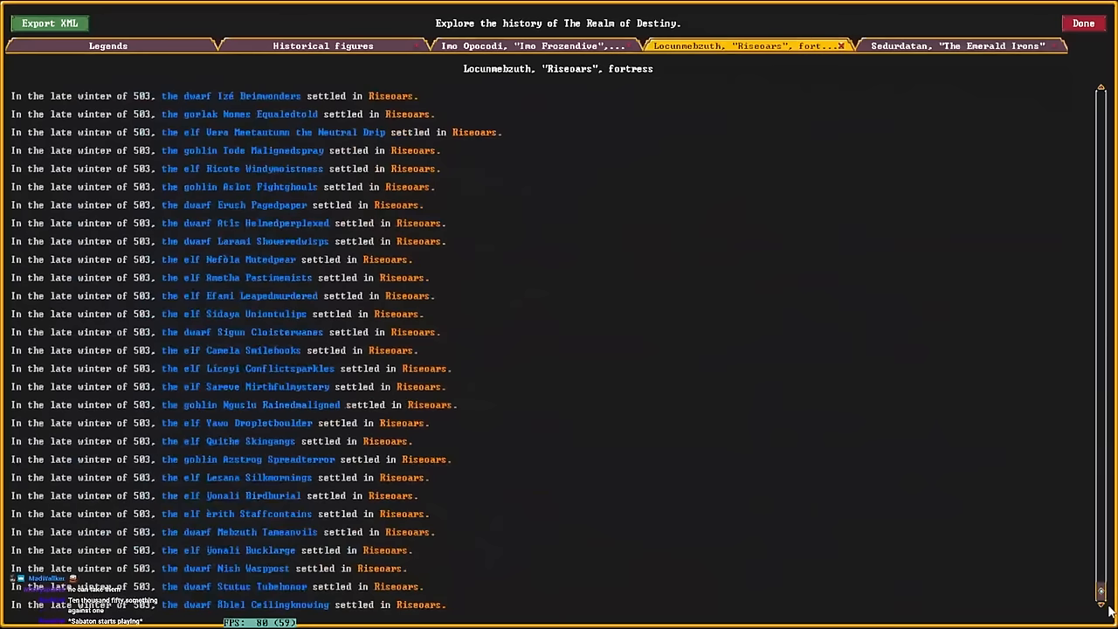
scroll(up, 3)
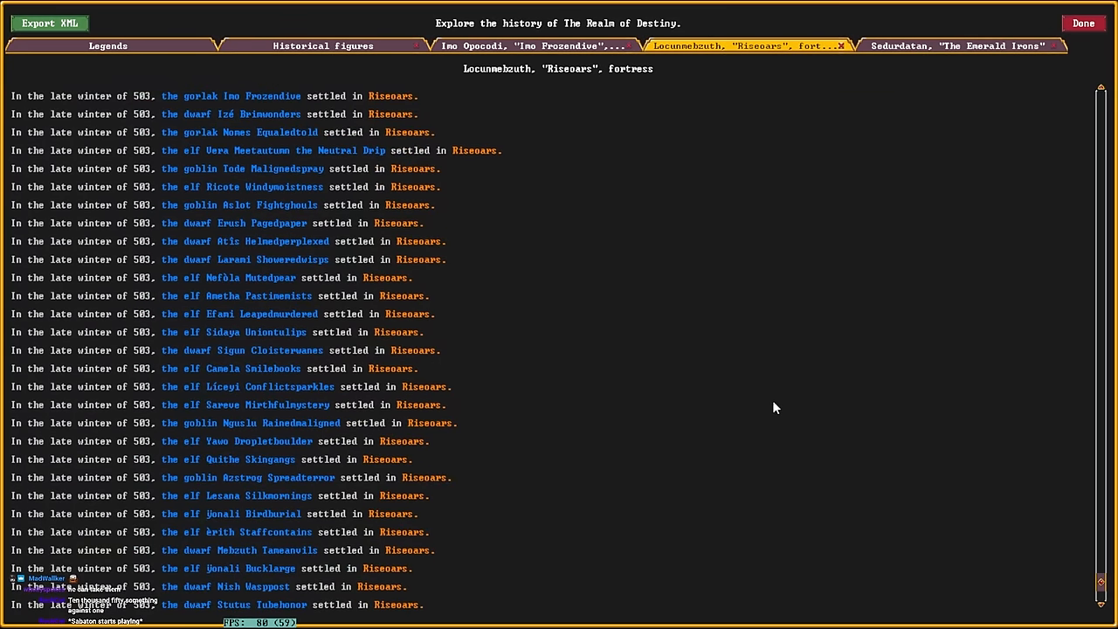
scroll(up, 3)
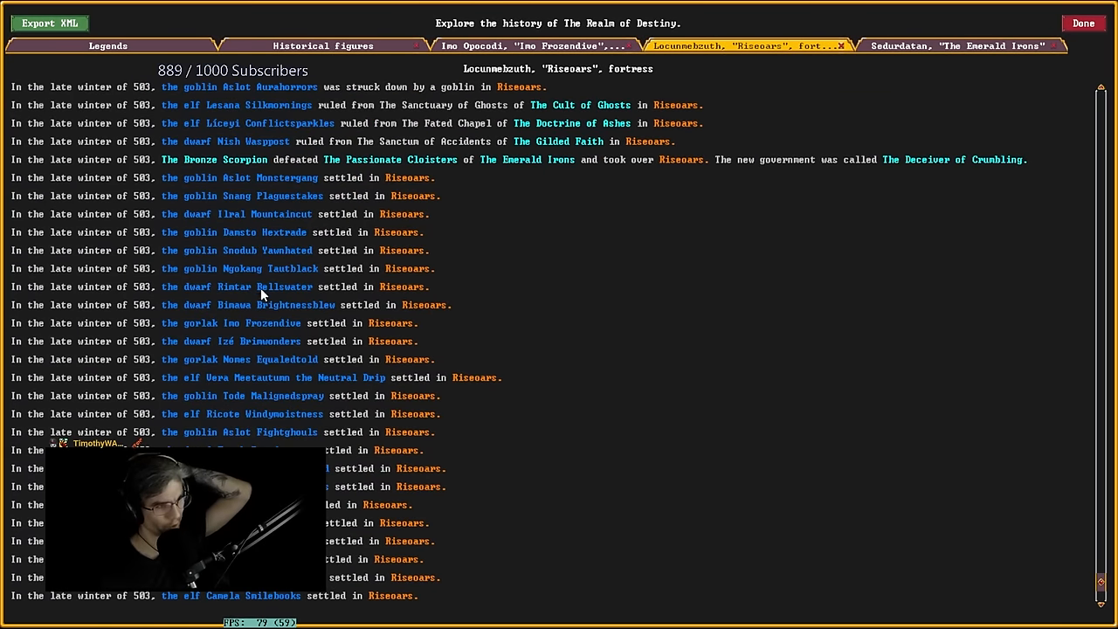
mouse_move(242, 368)
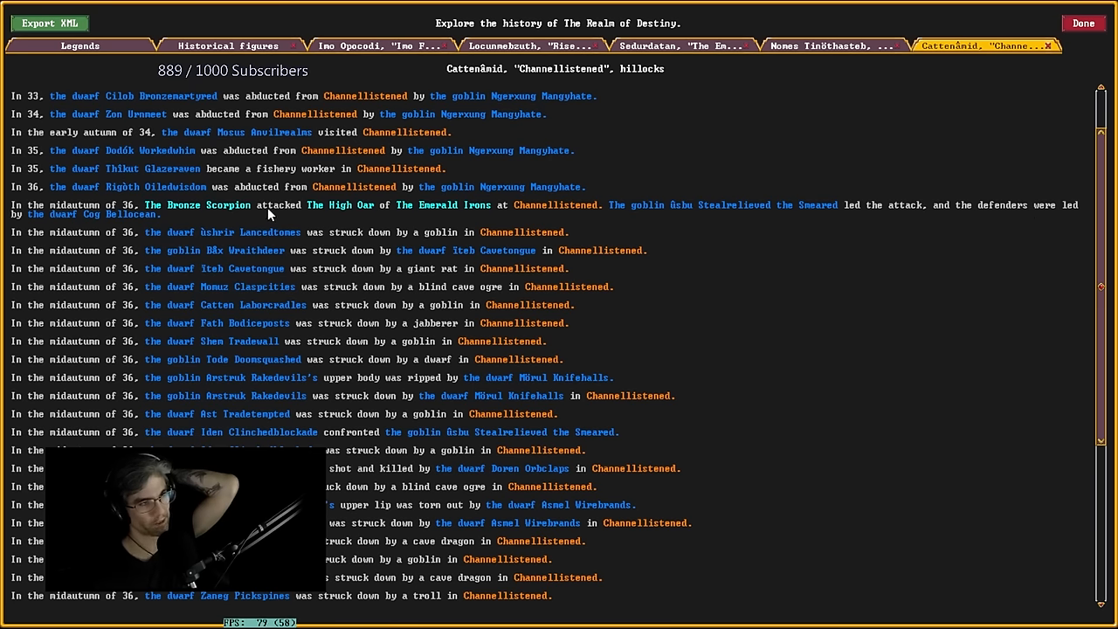
mouse_move(1033, 227)
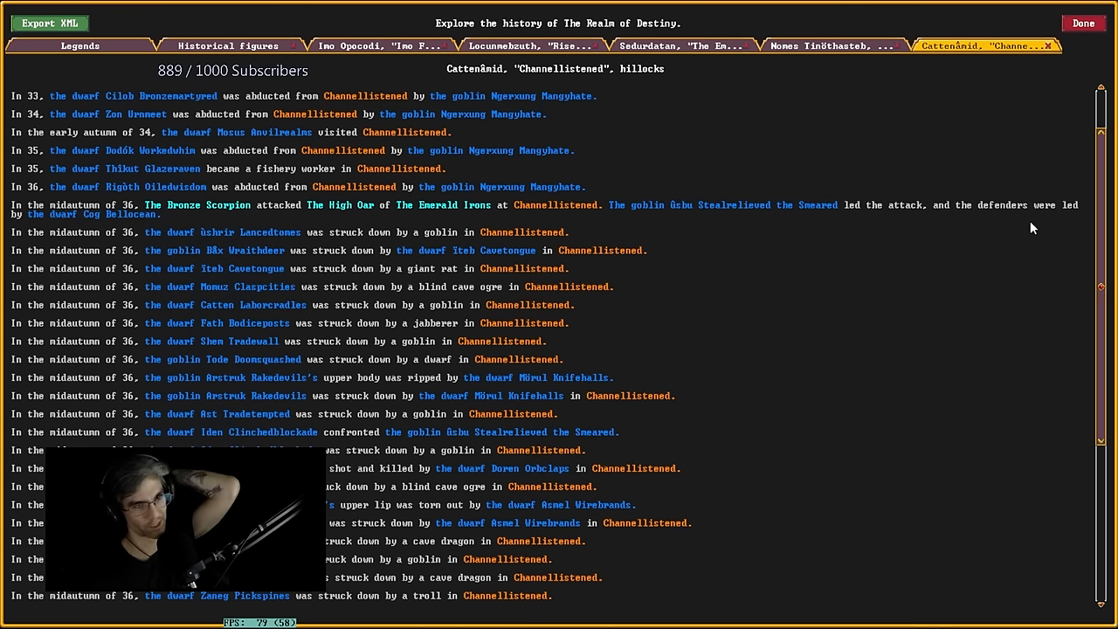
Scroll the Channellistened and Shootsaviors pages and reach Nomes Equaledtold's biography.
scroll(down, 3)
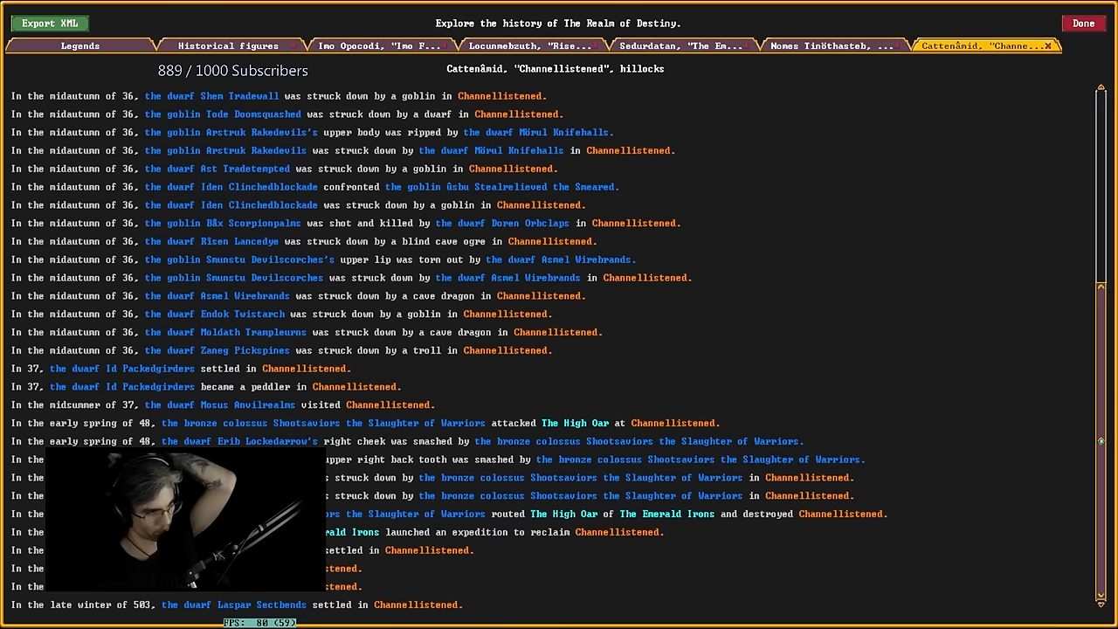
mouse_move(156, 214)
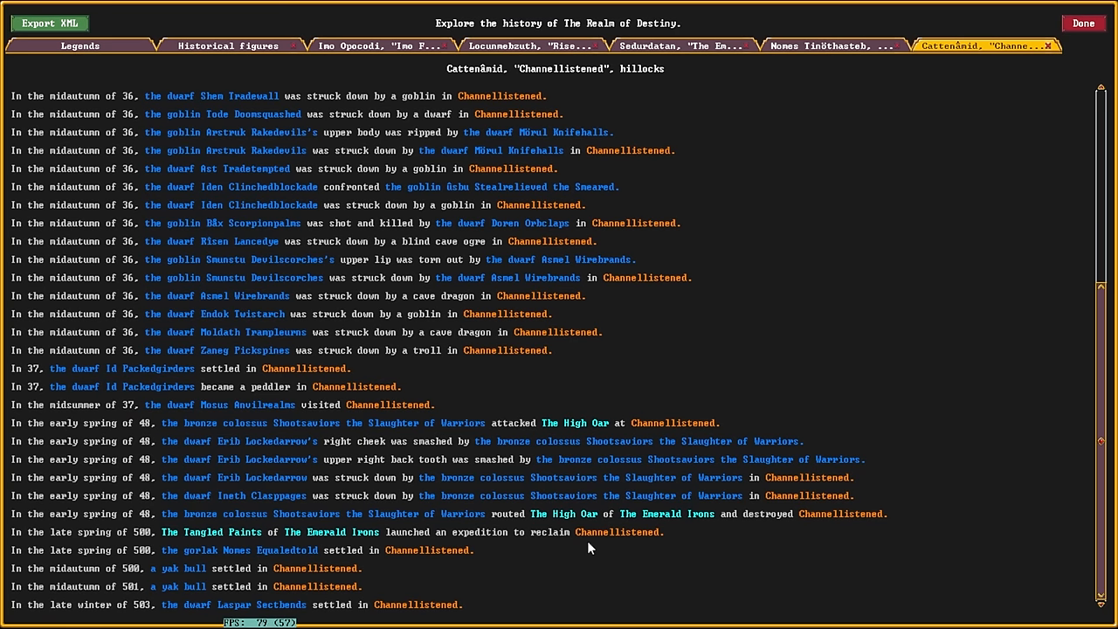
mouse_move(587, 518)
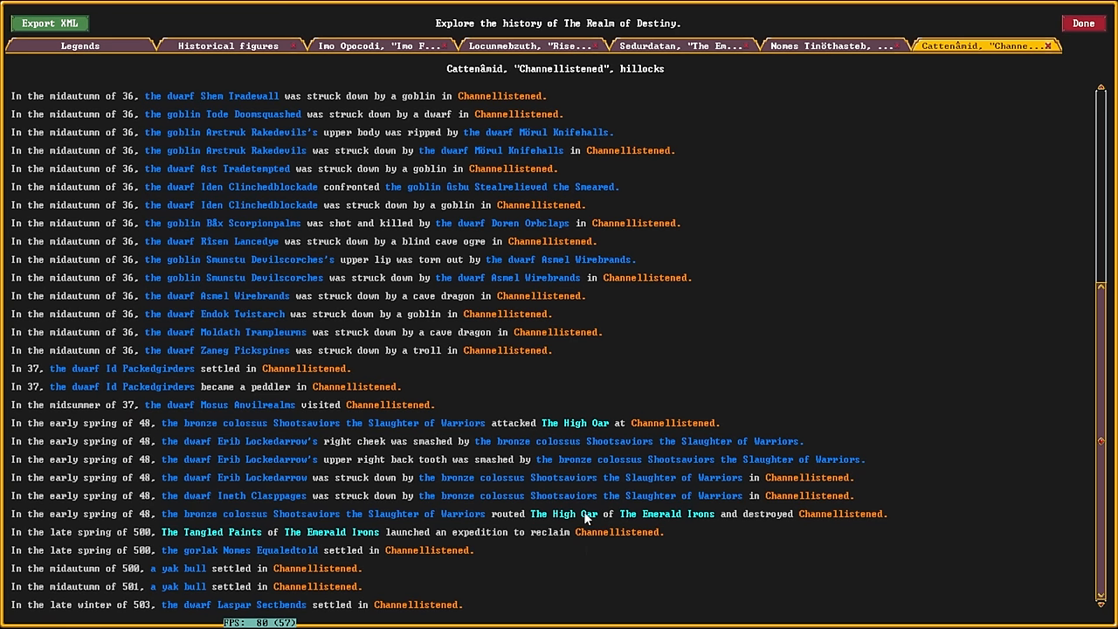
mouse_move(538, 565)
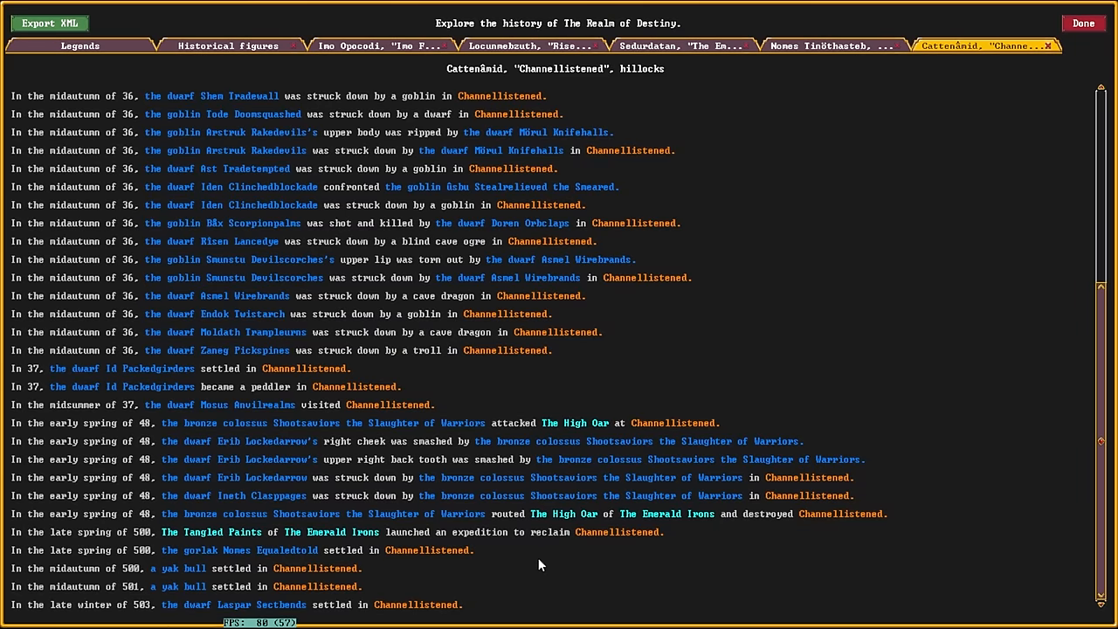
mouse_move(208, 571)
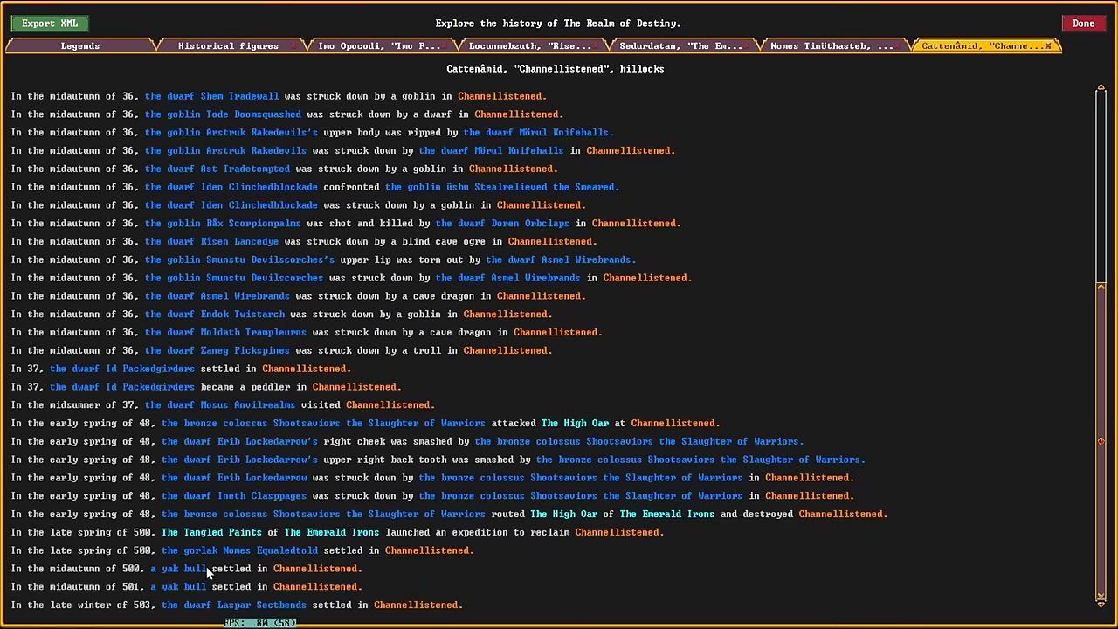
mouse_move(70, 562)
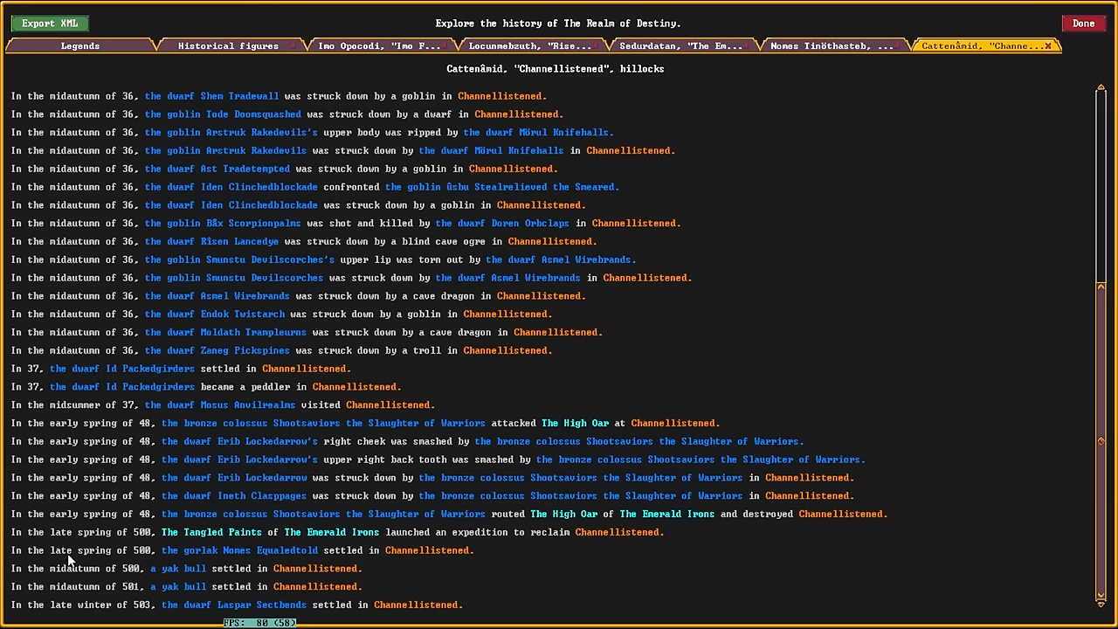
mouse_move(353, 572)
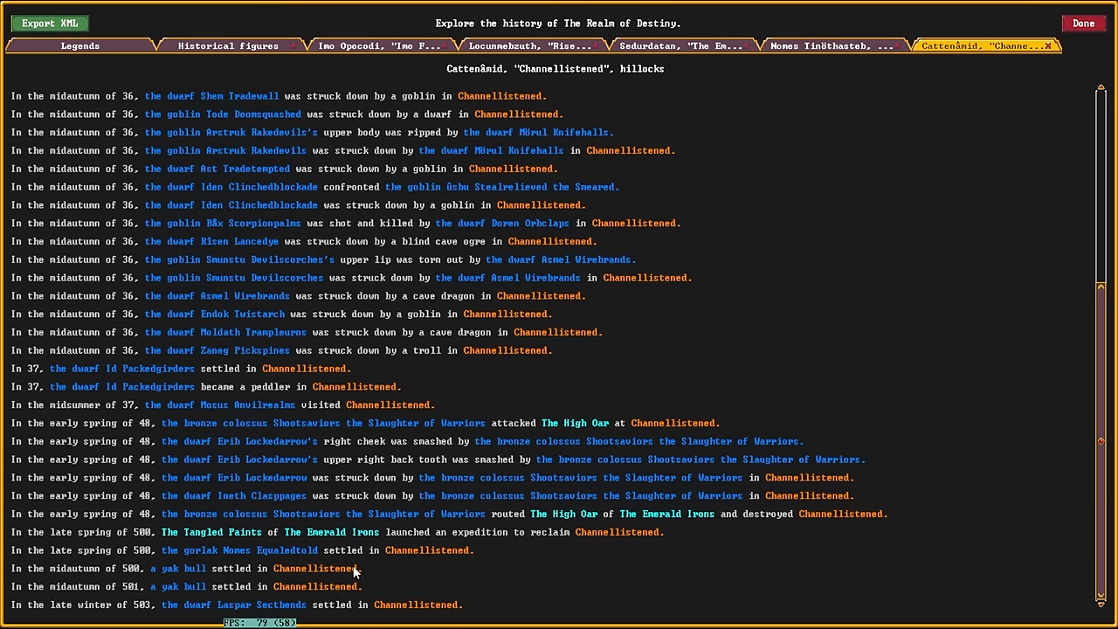
mouse_move(288, 561)
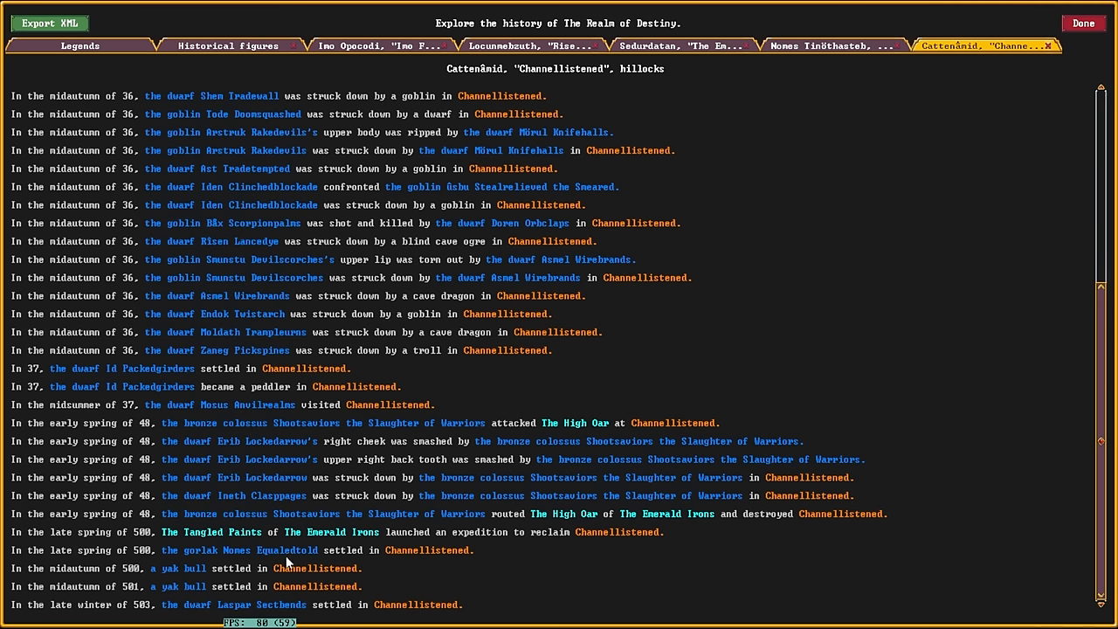
mouse_move(234, 601)
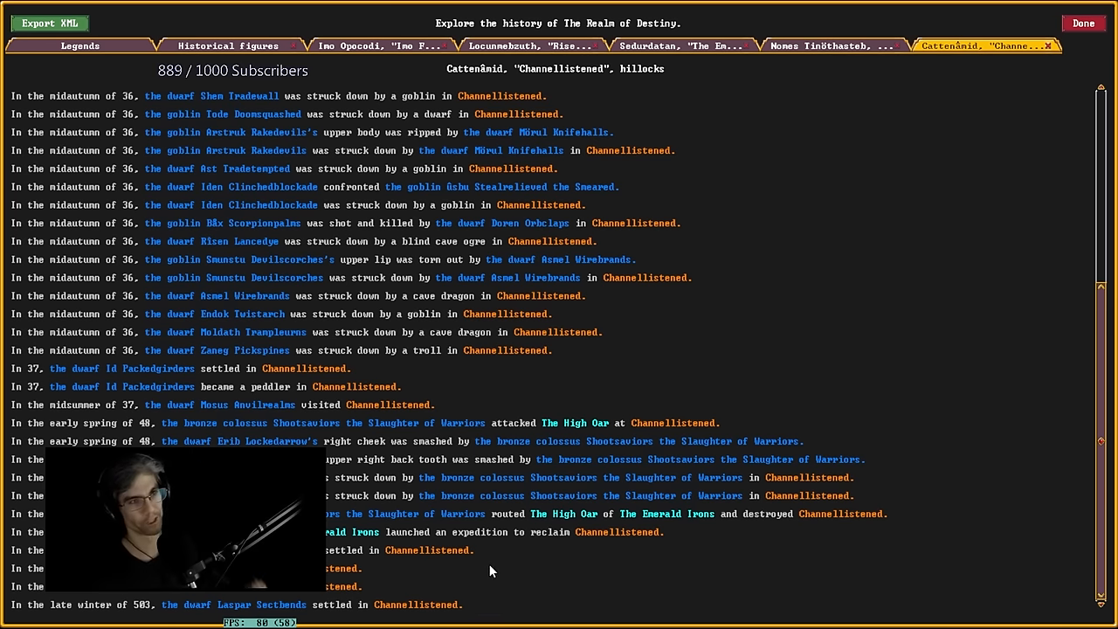
mouse_move(700, 374)
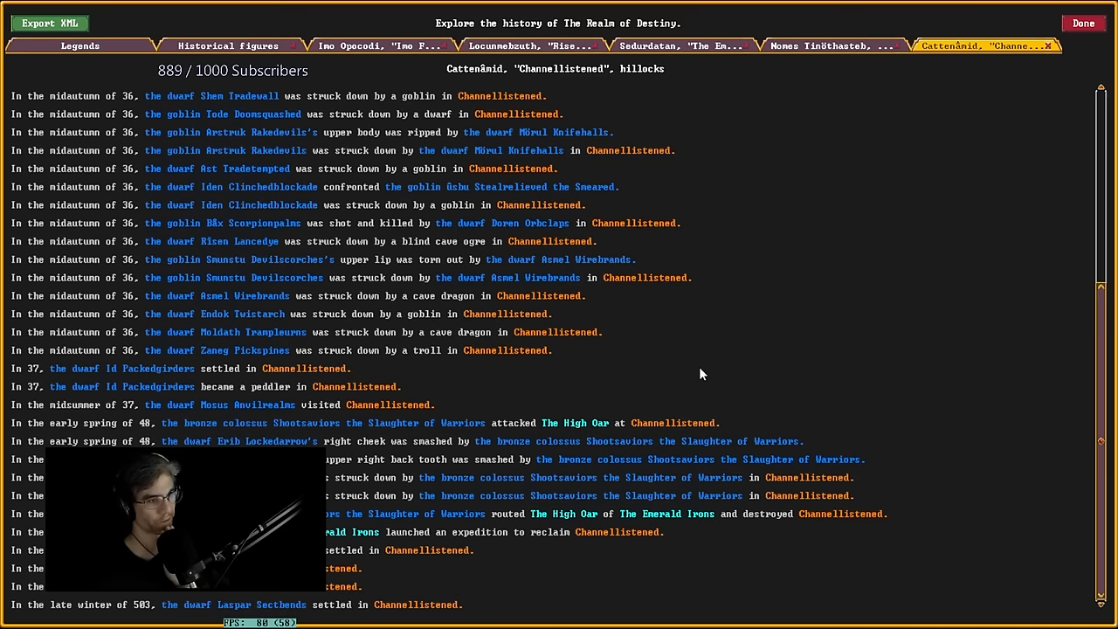
mouse_move(681, 341)
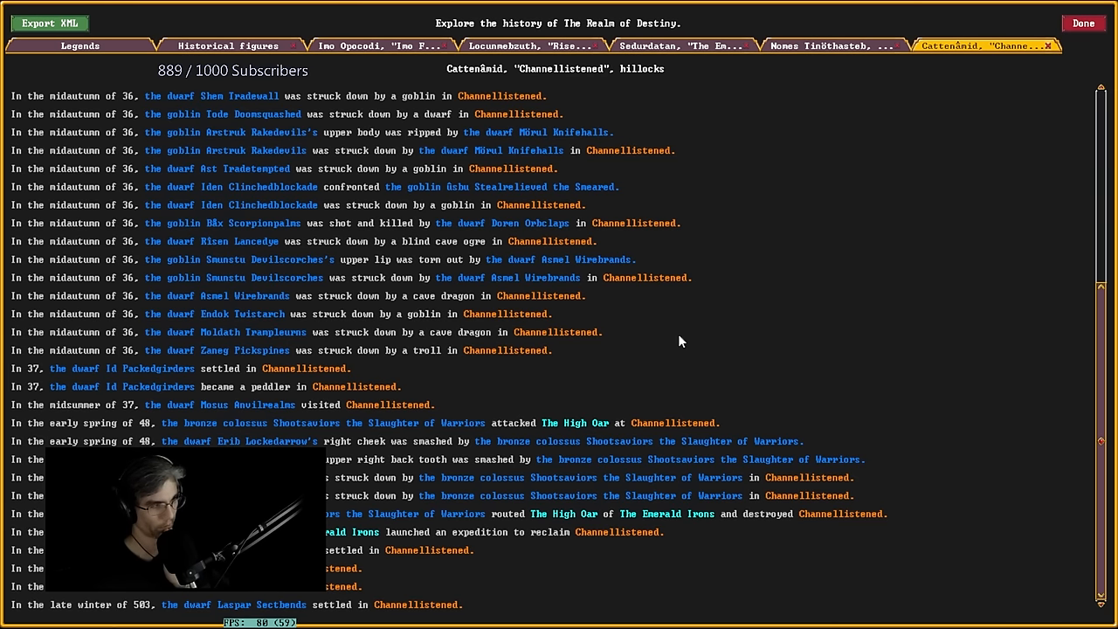
mouse_move(708, 289)
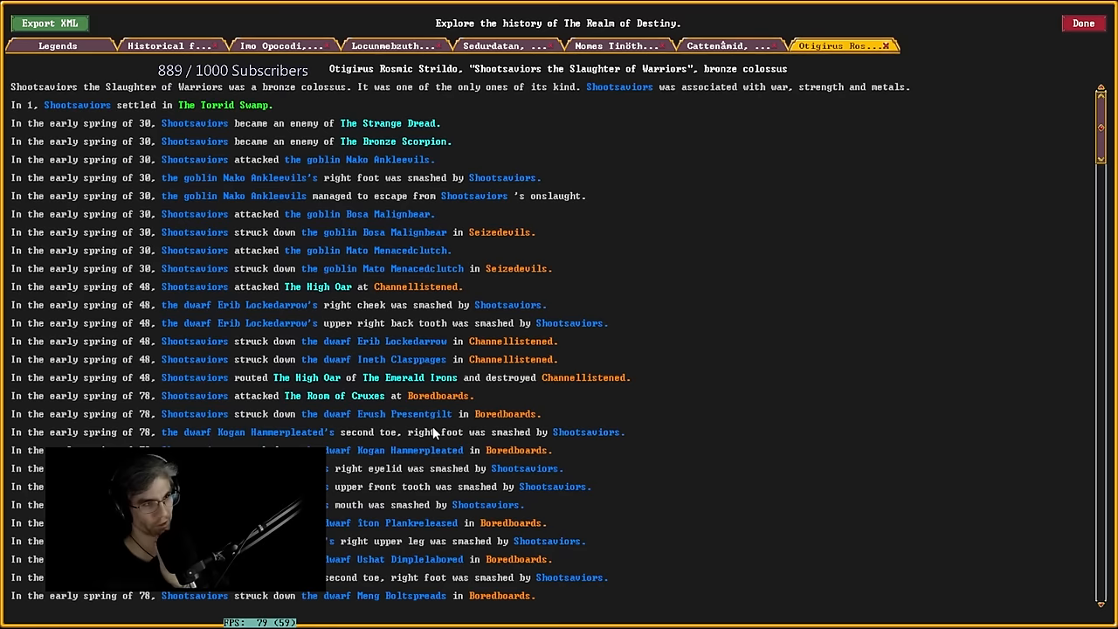
scroll(down, 3)
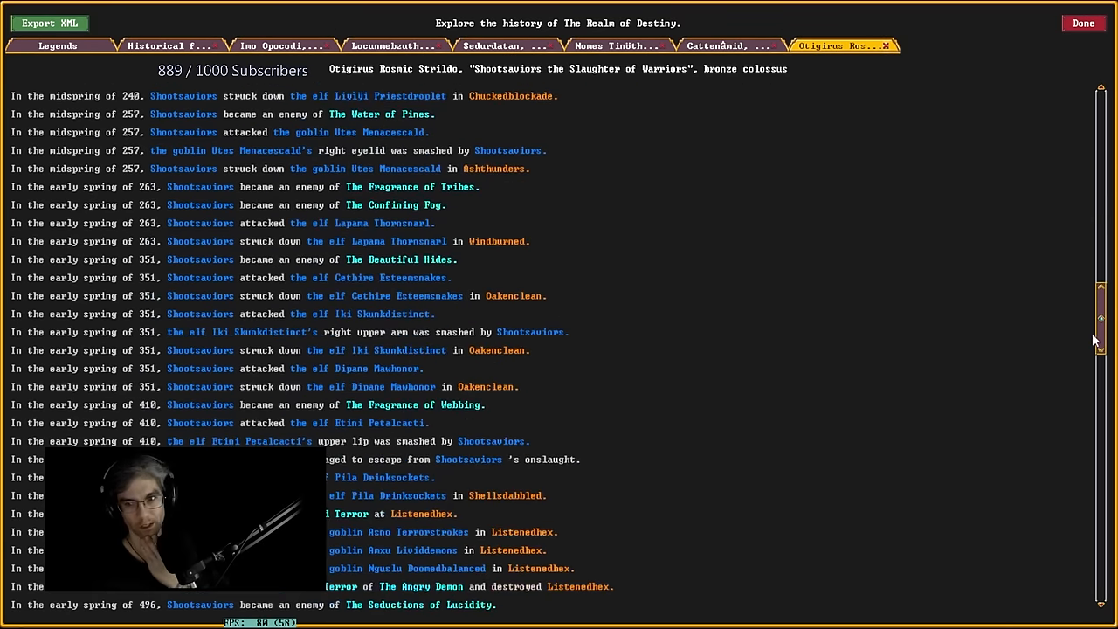
scroll(up, 3)
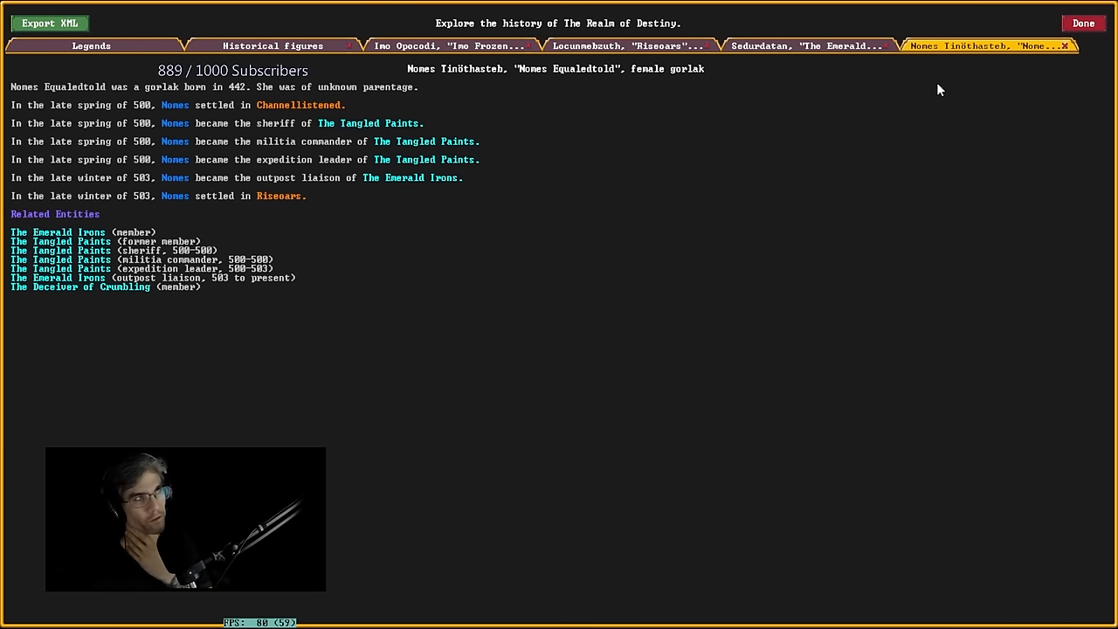
mouse_move(893, 91)
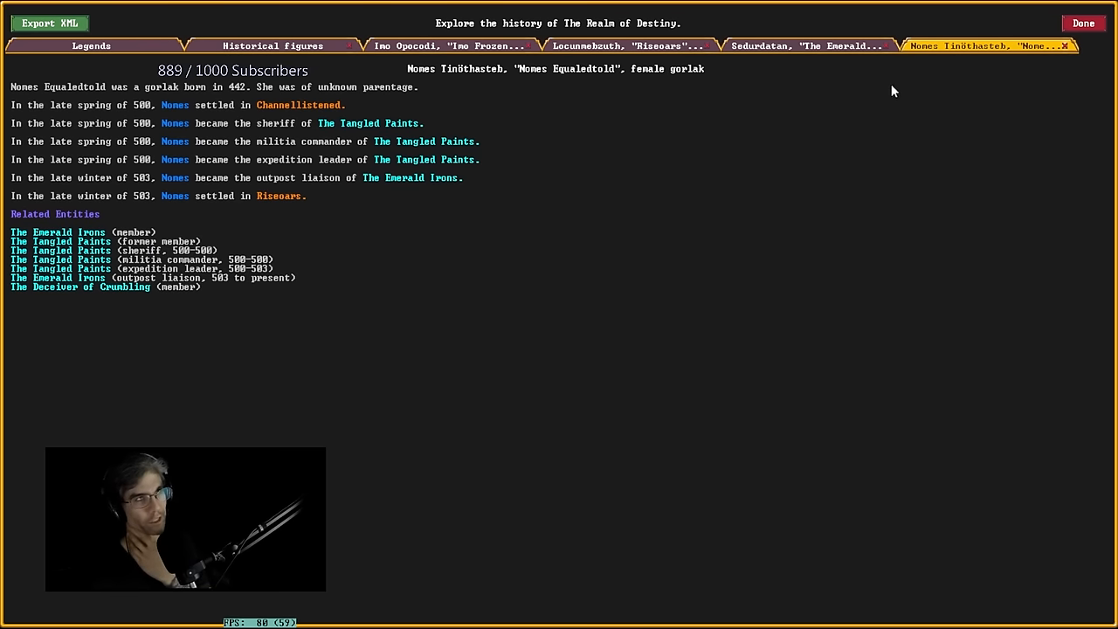
mouse_move(800, 97)
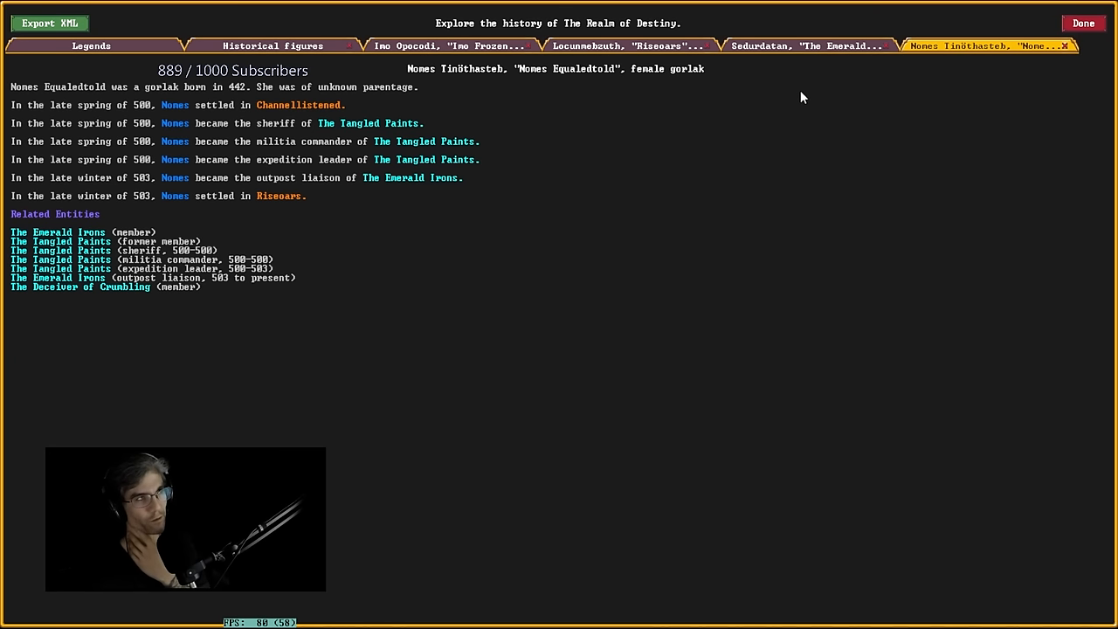
mouse_move(1064, 58)
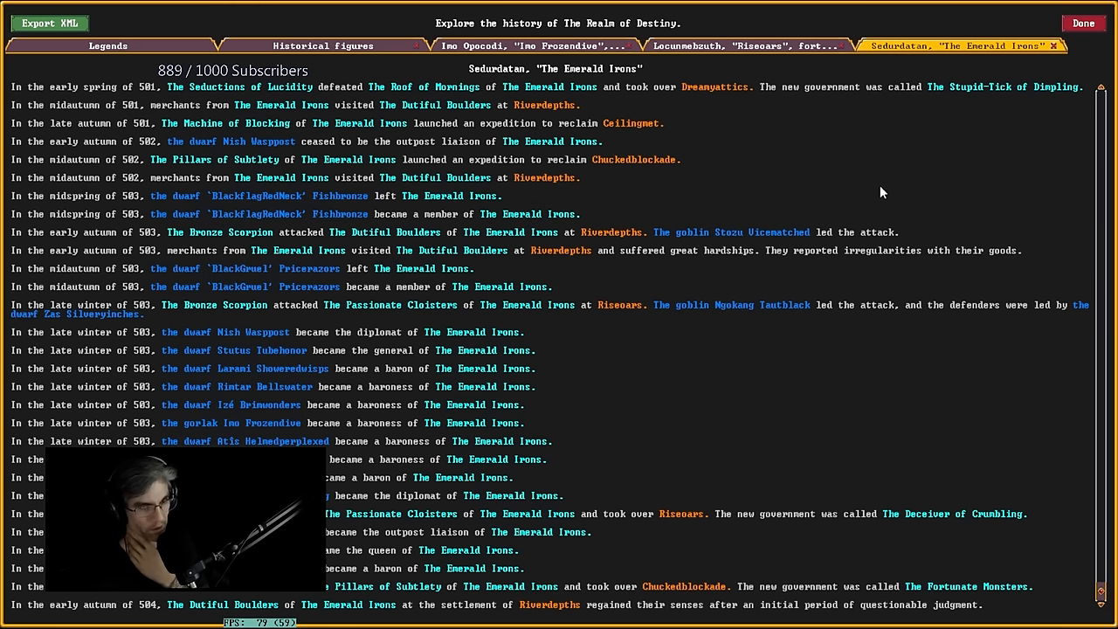
mouse_move(858, 583)
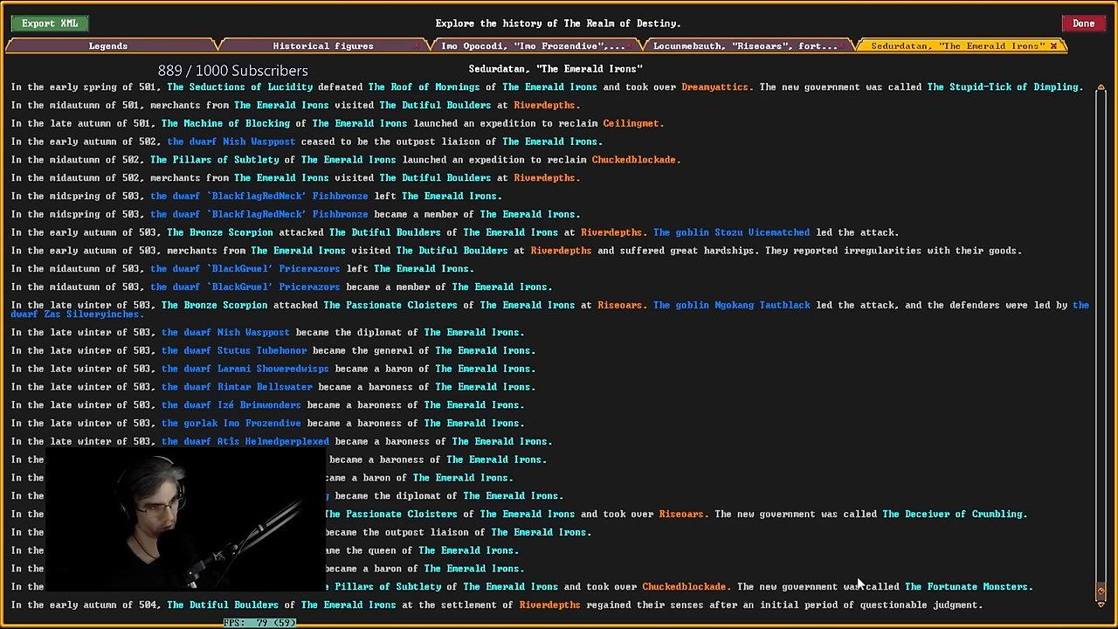
Check Imo Frozendive's biography, then scroll The Emerald Irons history back to year 1.
click(532, 45)
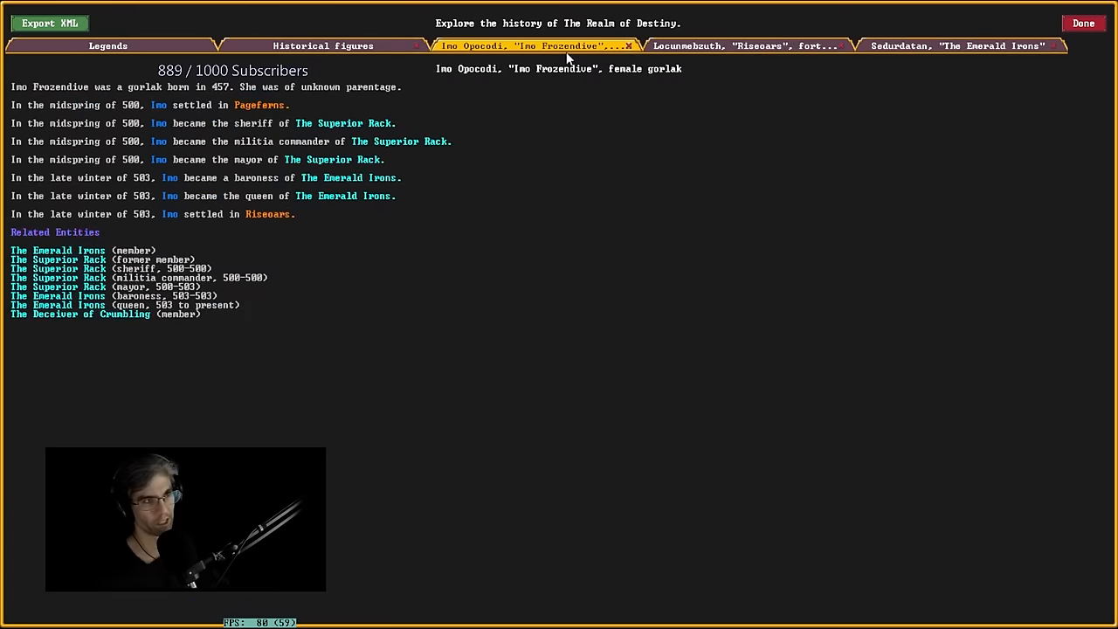
click(956, 45)
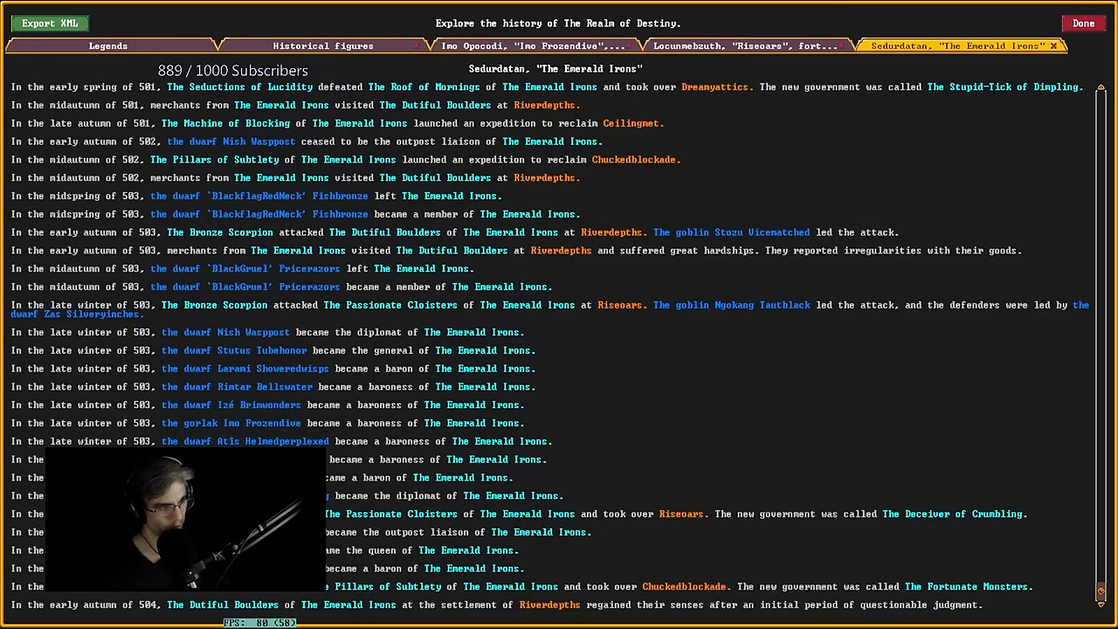
scroll(up, 3)
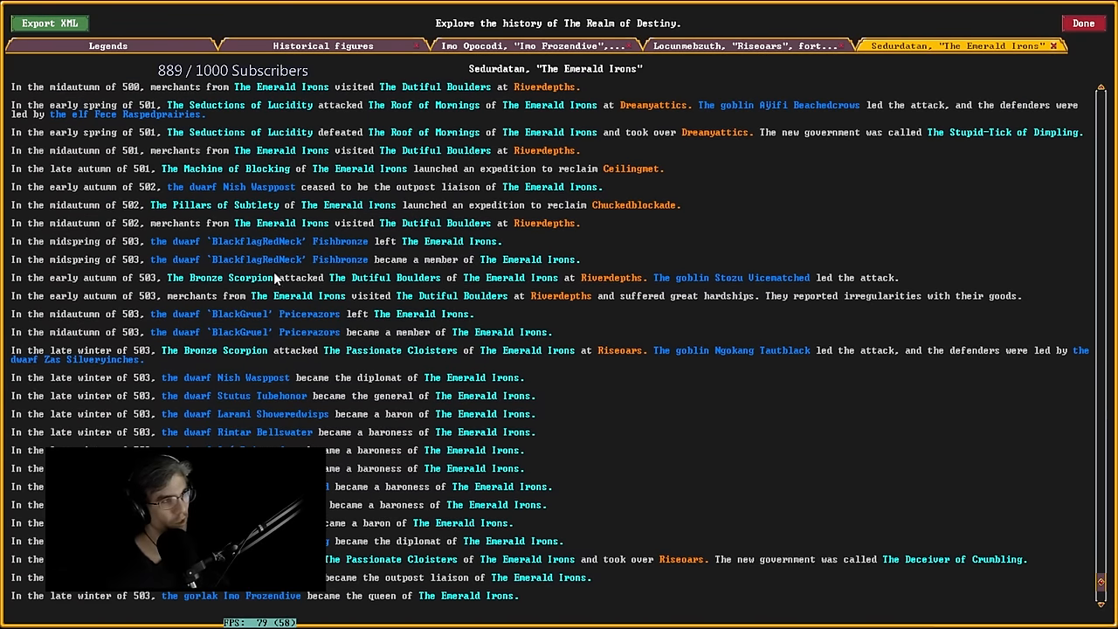
scroll(up, 3)
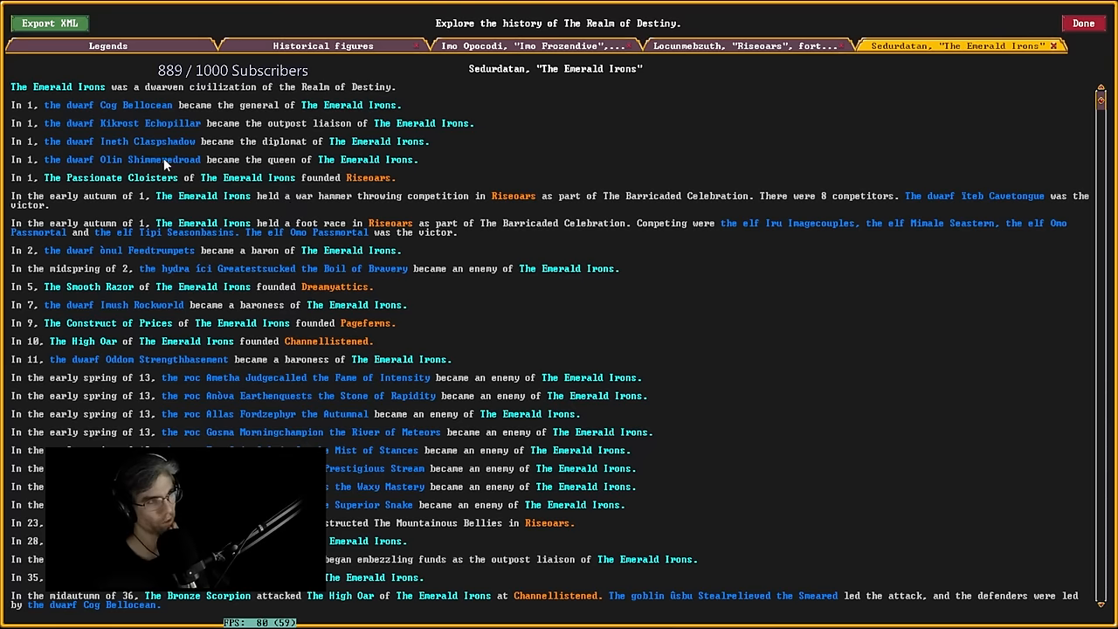
mouse_move(137, 164)
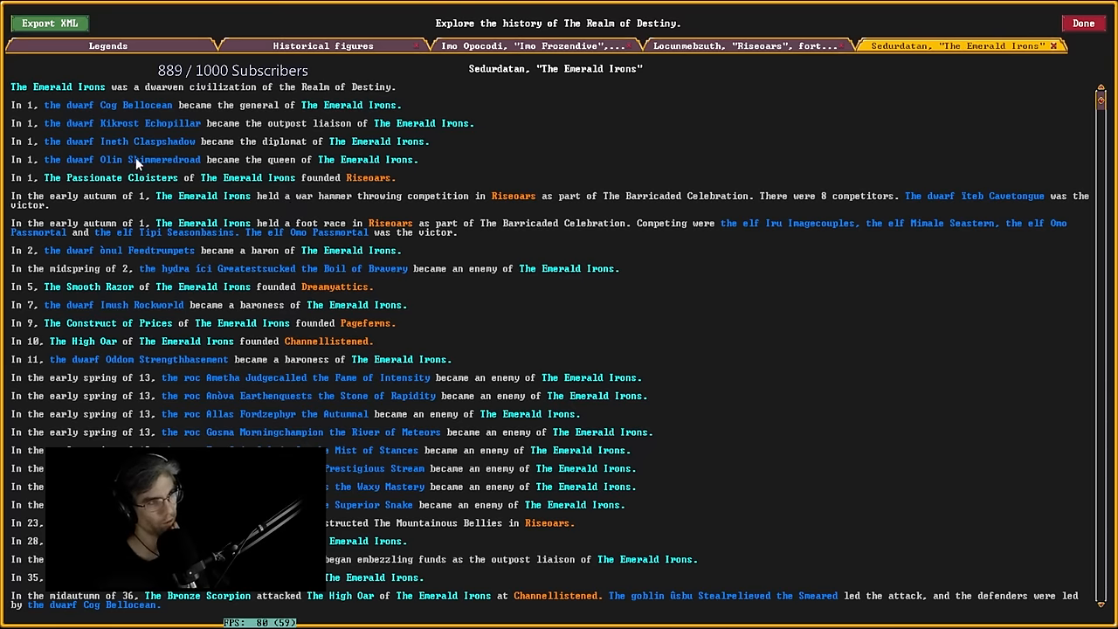
Check queen Olin Shimmeredroad's biography, then read king Tirist Twinklecastles' (181–213).
click(139, 159)
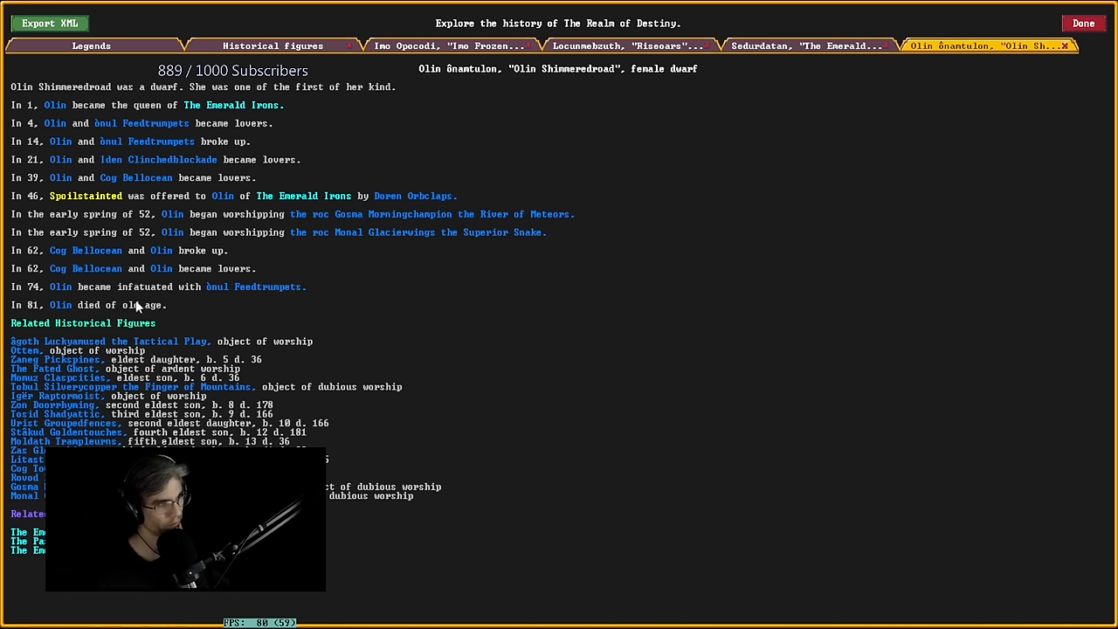
mouse_move(778, 177)
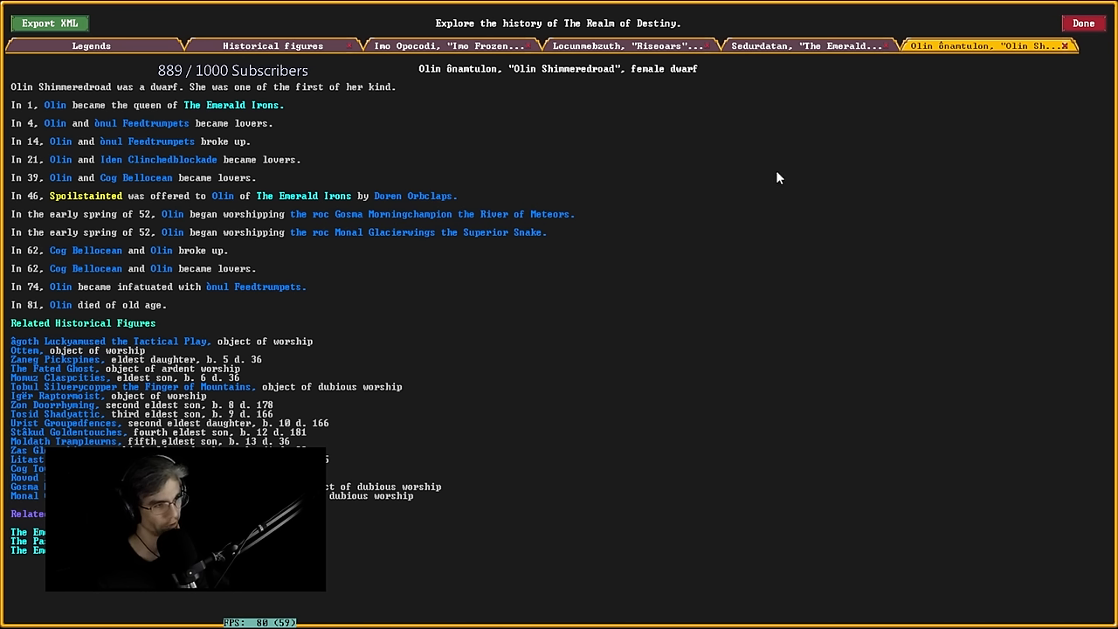
click(803, 46)
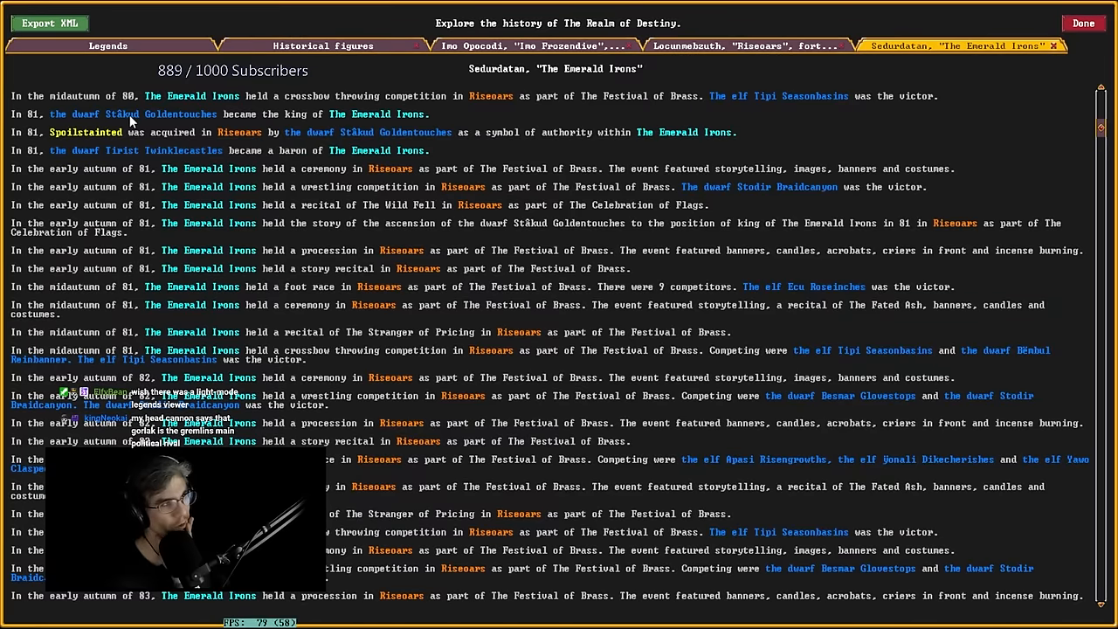
click(122, 114)
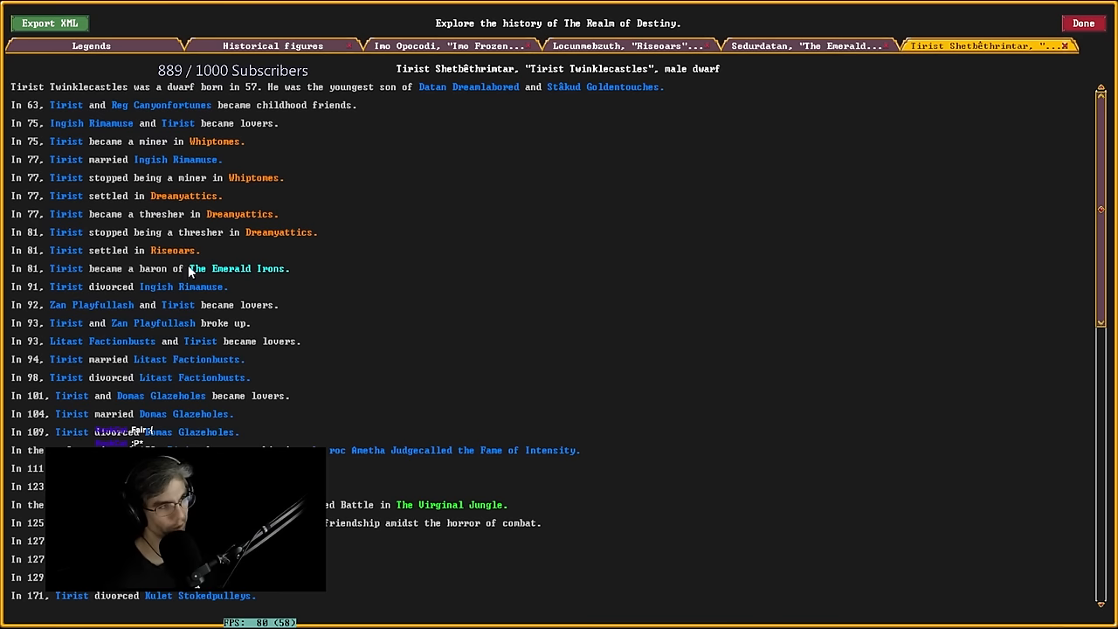
scroll(down, 3)
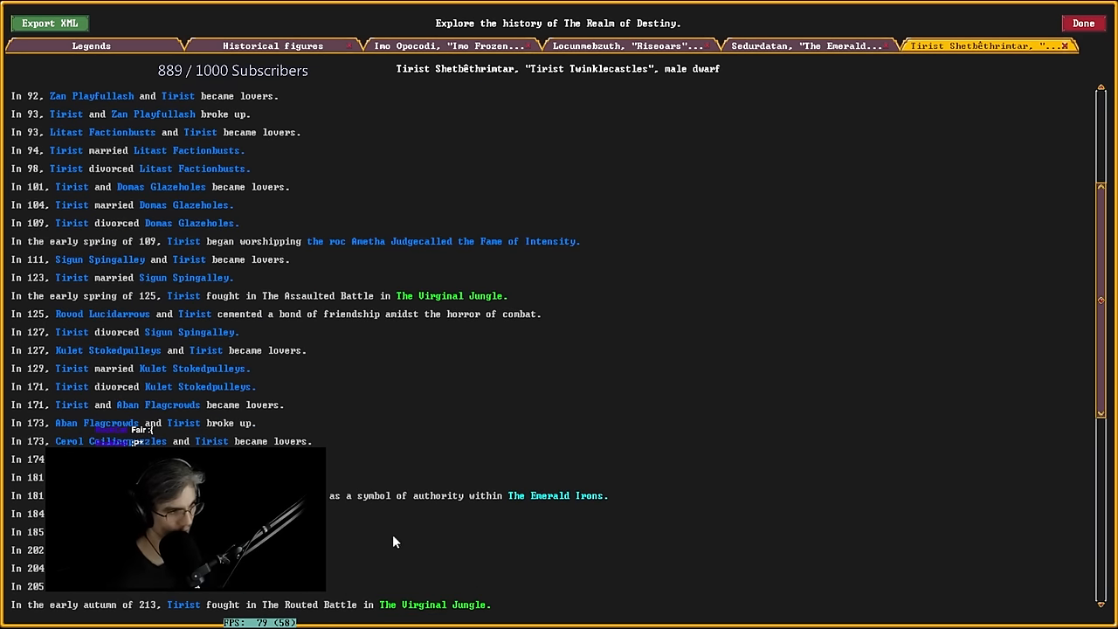
mouse_move(661, 232)
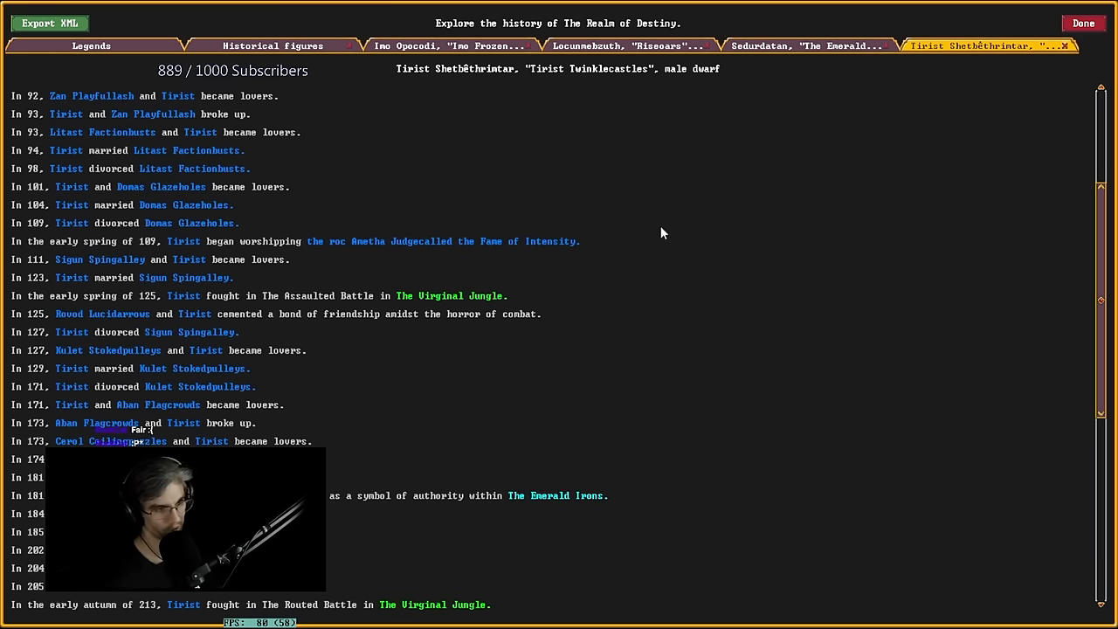
mouse_move(655, 226)
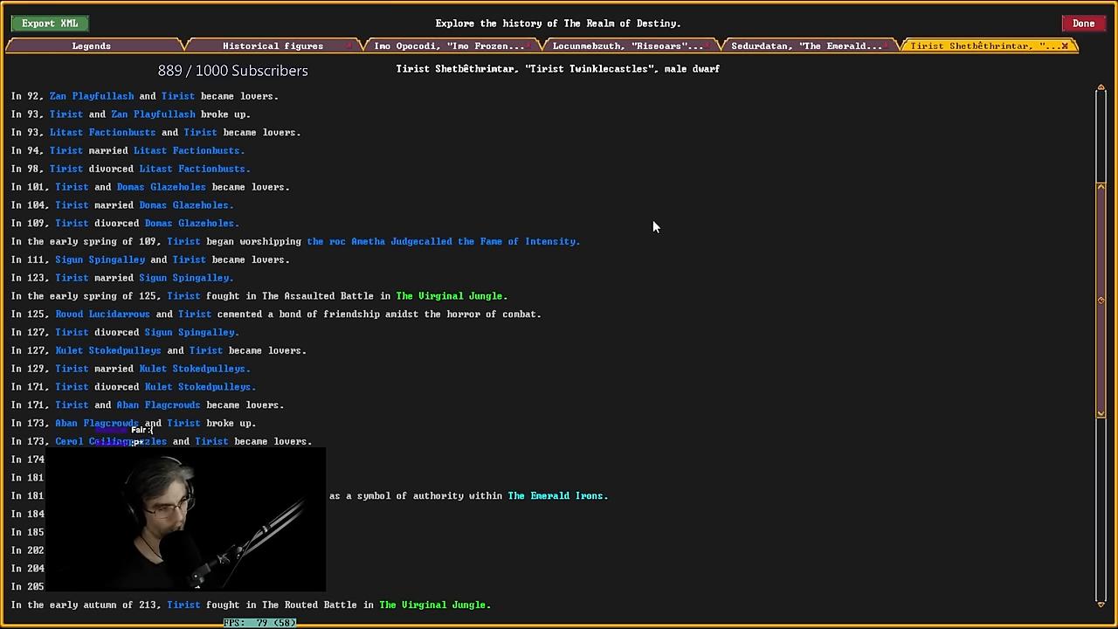
scroll(up, 3)
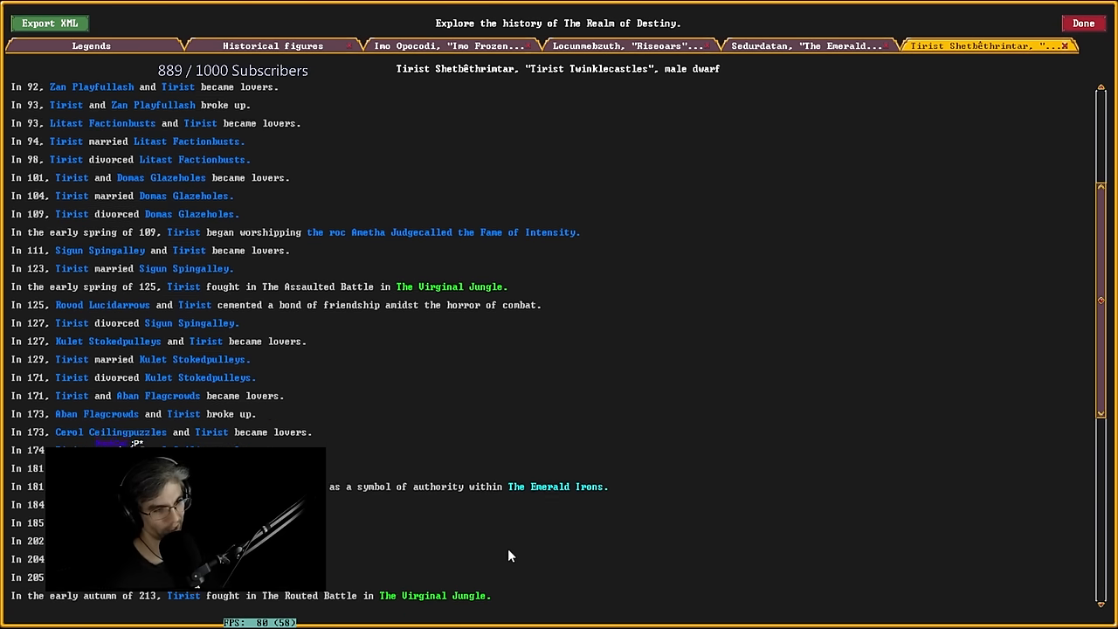
scroll(down, 3)
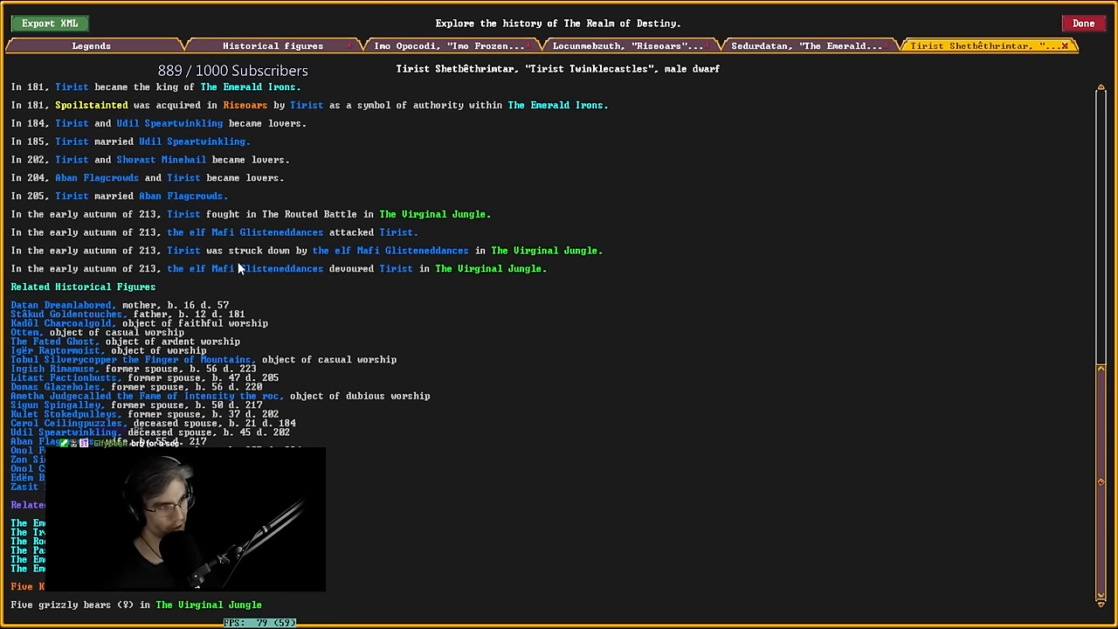
mouse_move(948, 66)
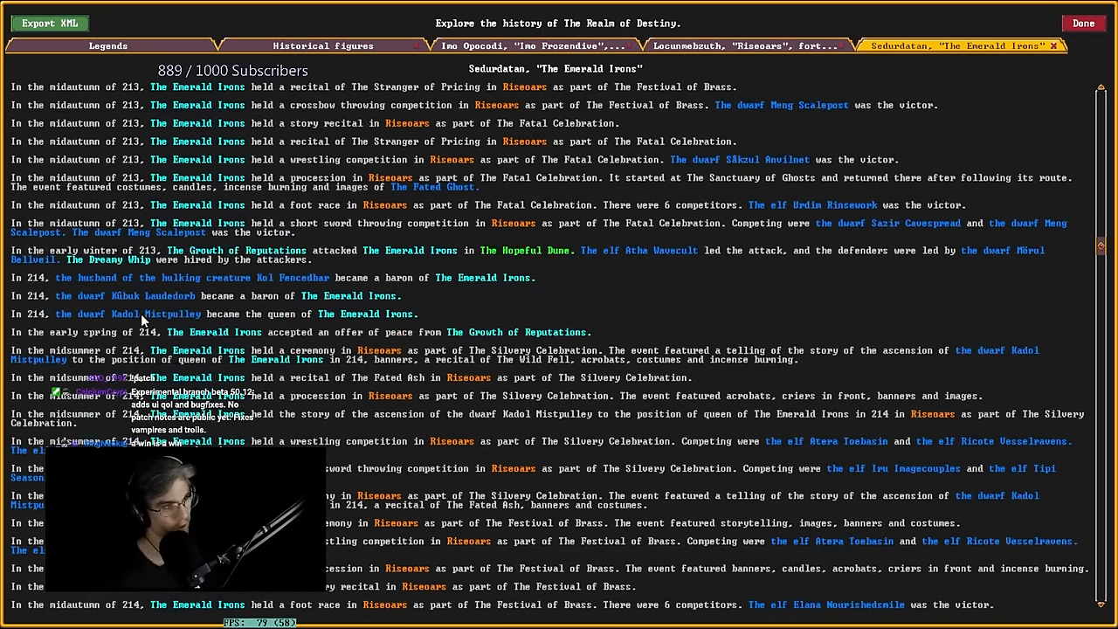
Read queens Kadol Mistpulley's and Besmar Authoredships' biographies, returning to the Emerald Irons history.
click(135, 314)
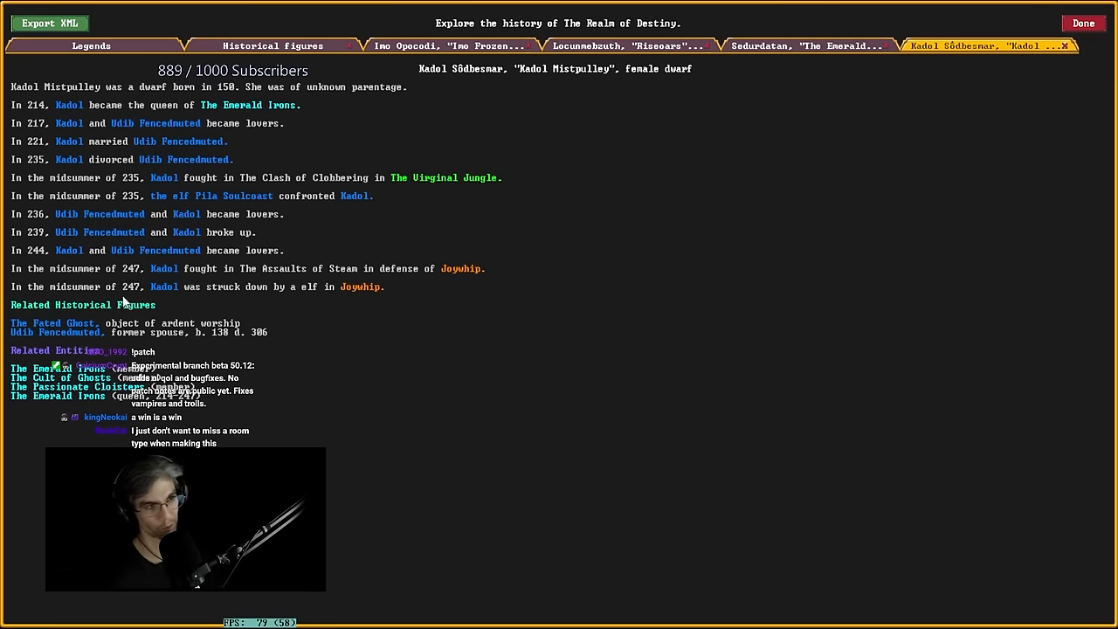
mouse_move(960, 62)
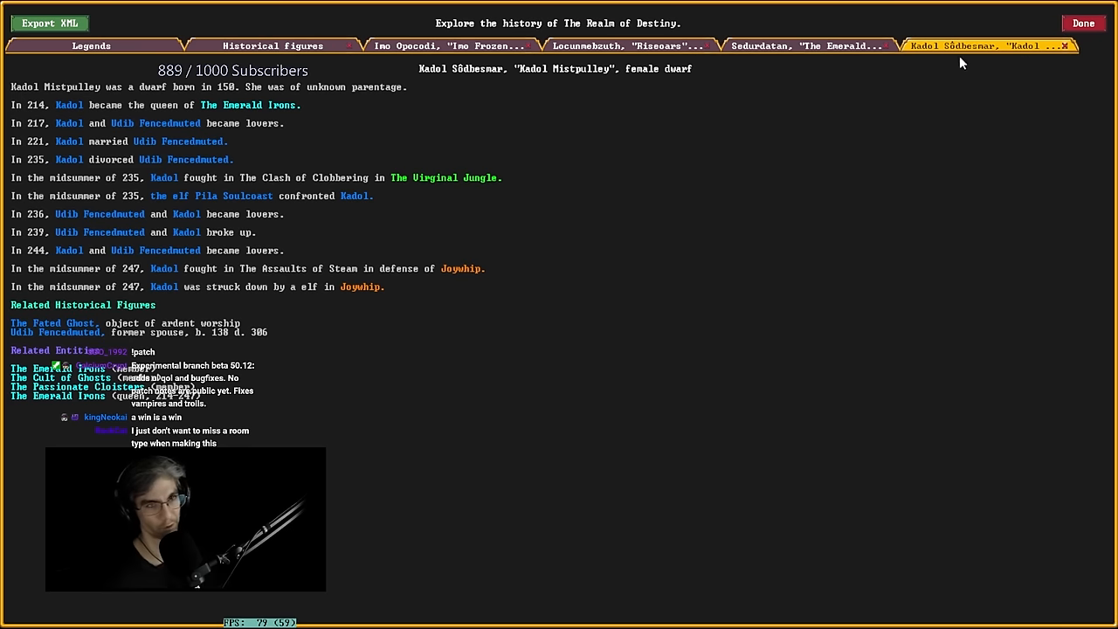
click(808, 46)
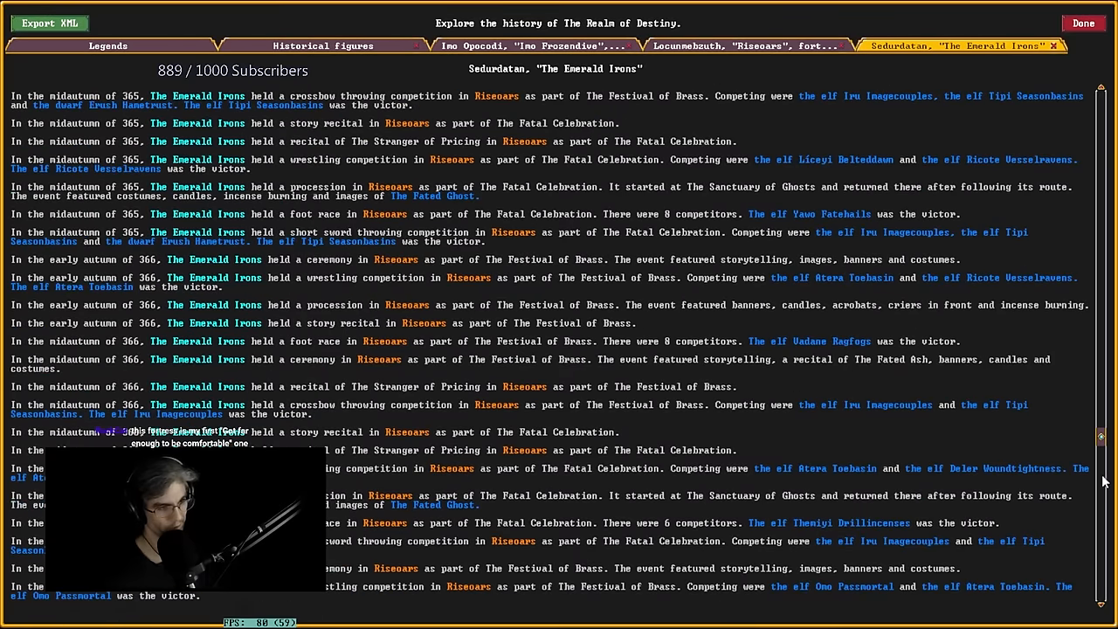
scroll(down, 3)
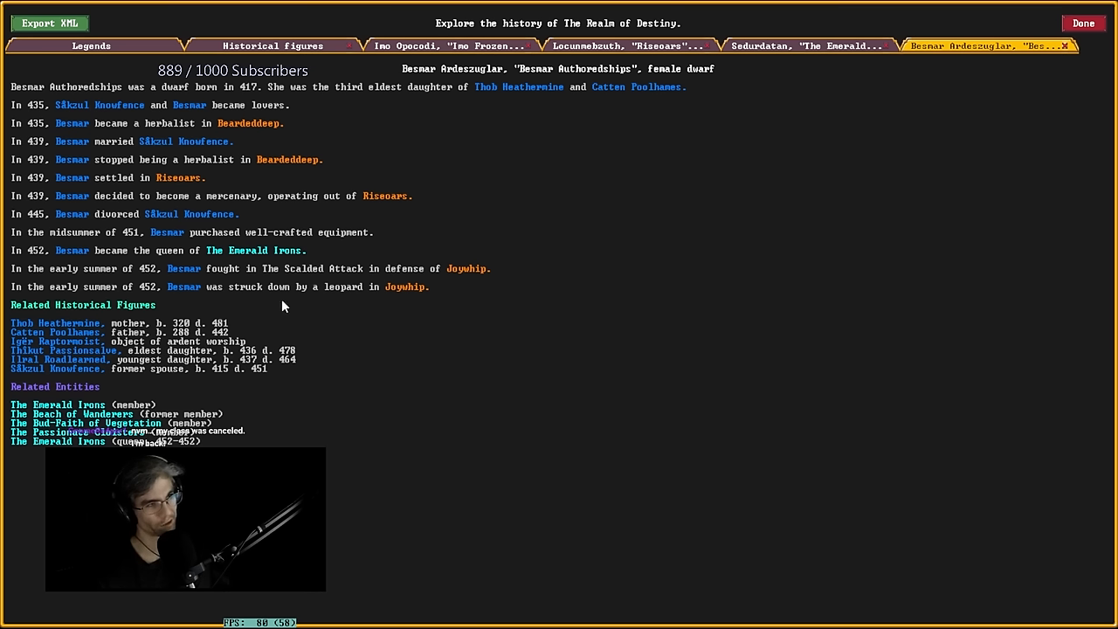
mouse_move(463, 412)
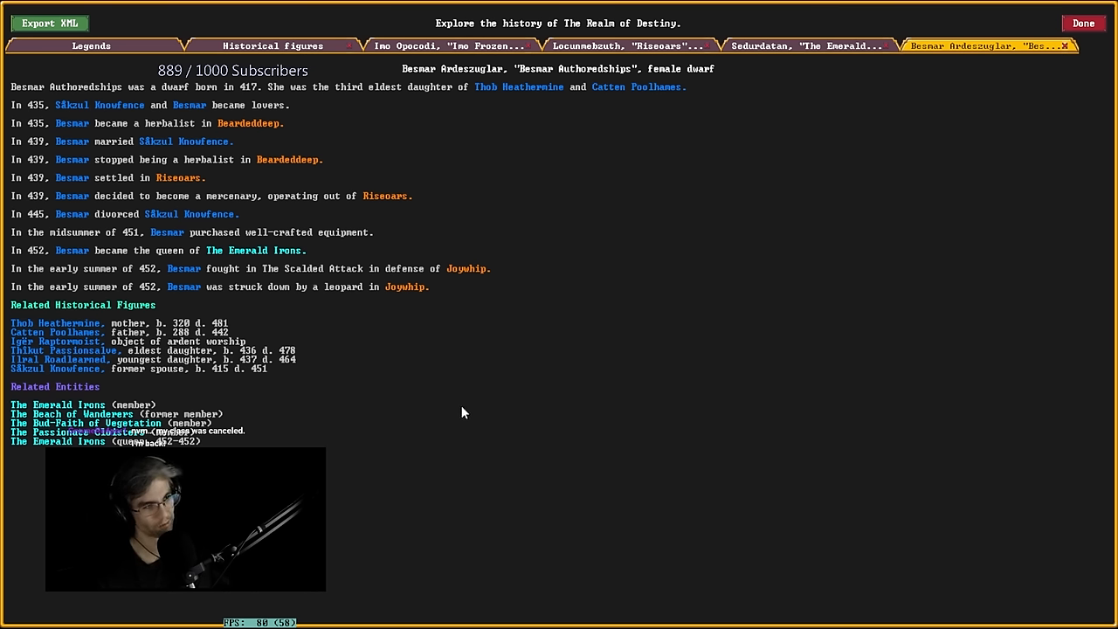
click(268, 250)
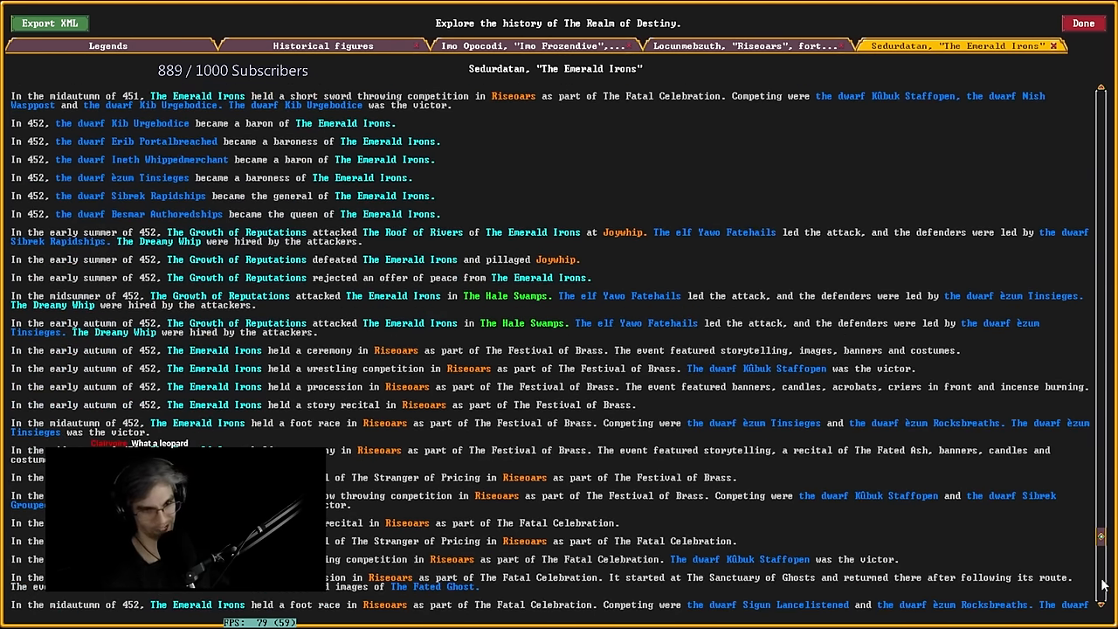
Scroll The Emerald Irons history forward toward its later rulers.
scroll(down, 3)
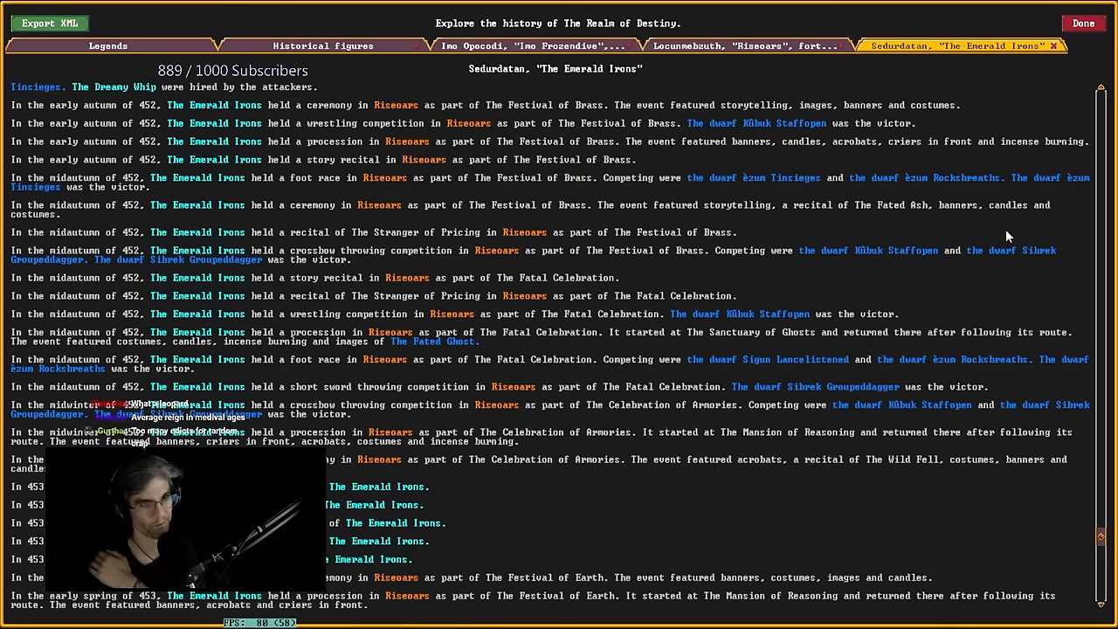
scroll(down, 3)
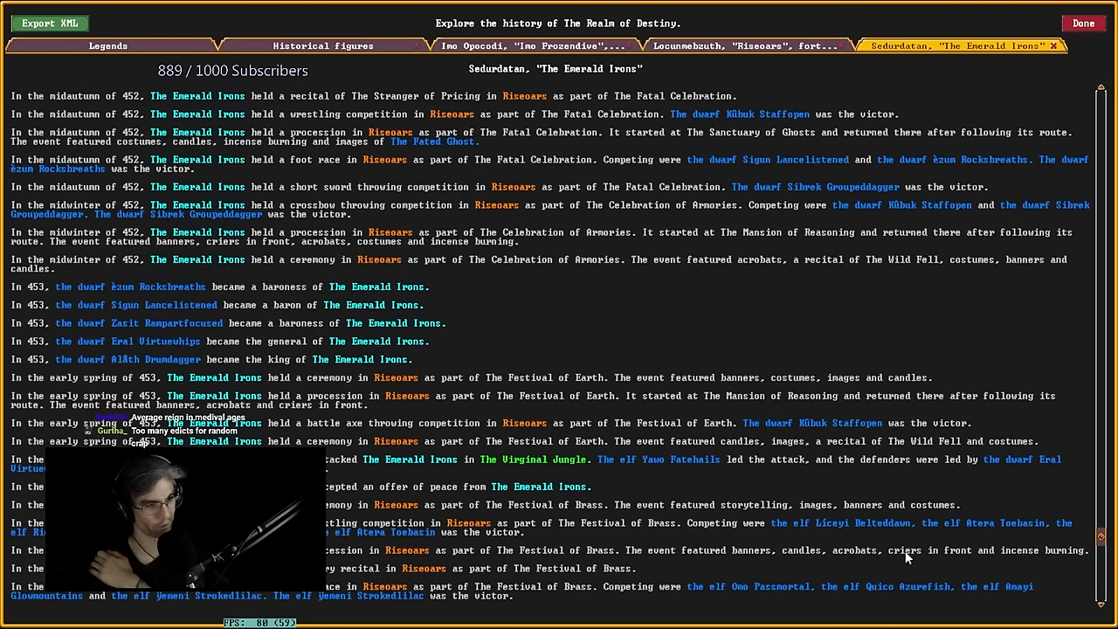
scroll(down, 3)
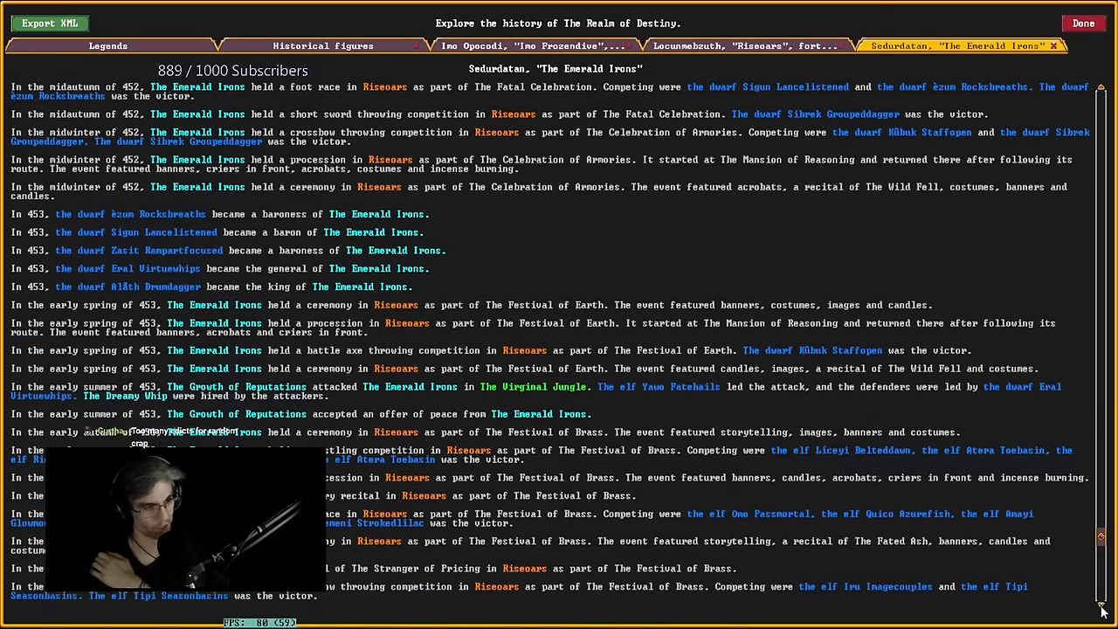
scroll(down, 3)
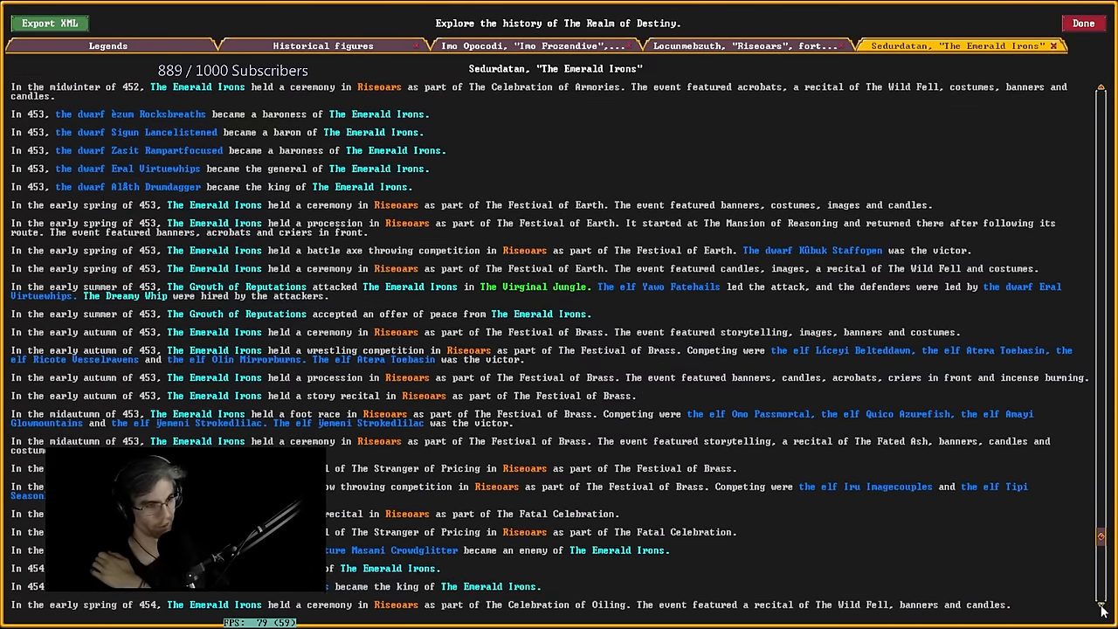
scroll(down, 3)
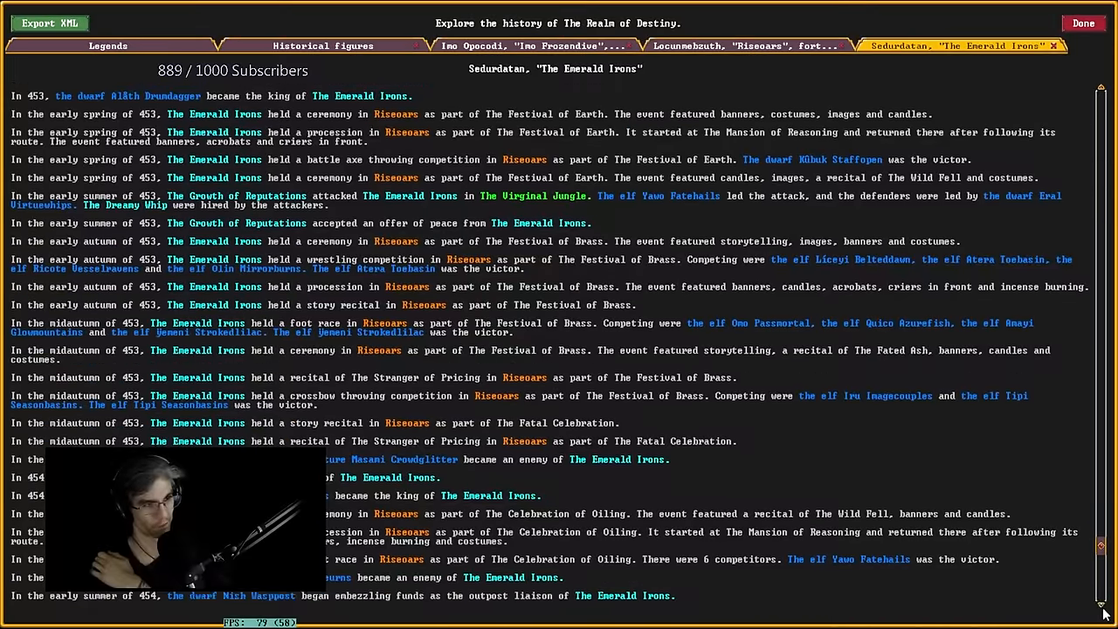
scroll(up, 3)
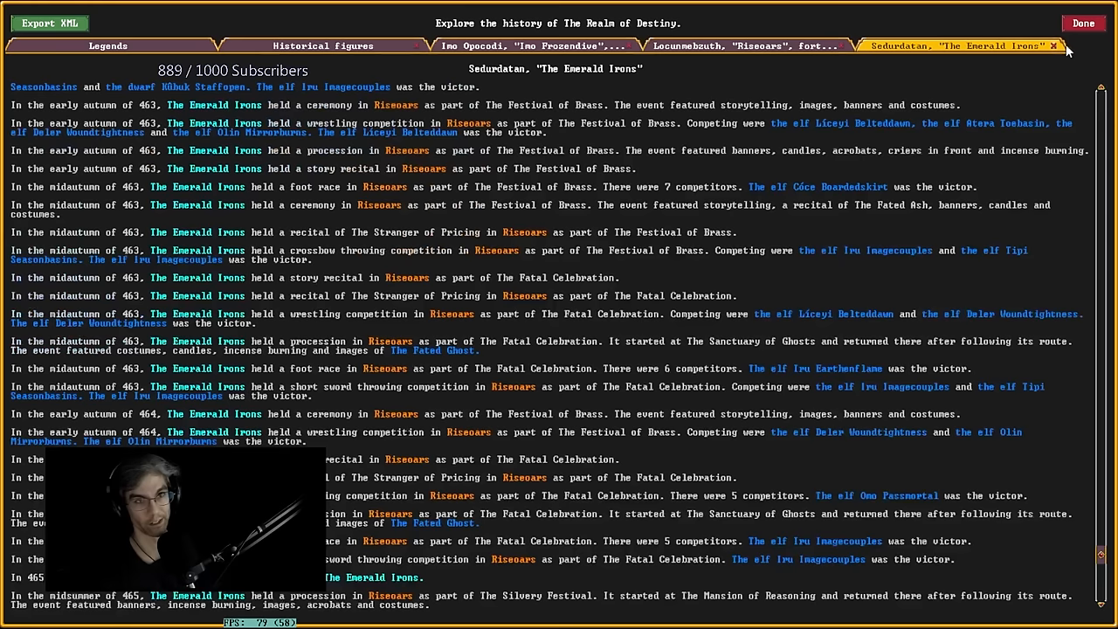
scroll(down, 3)
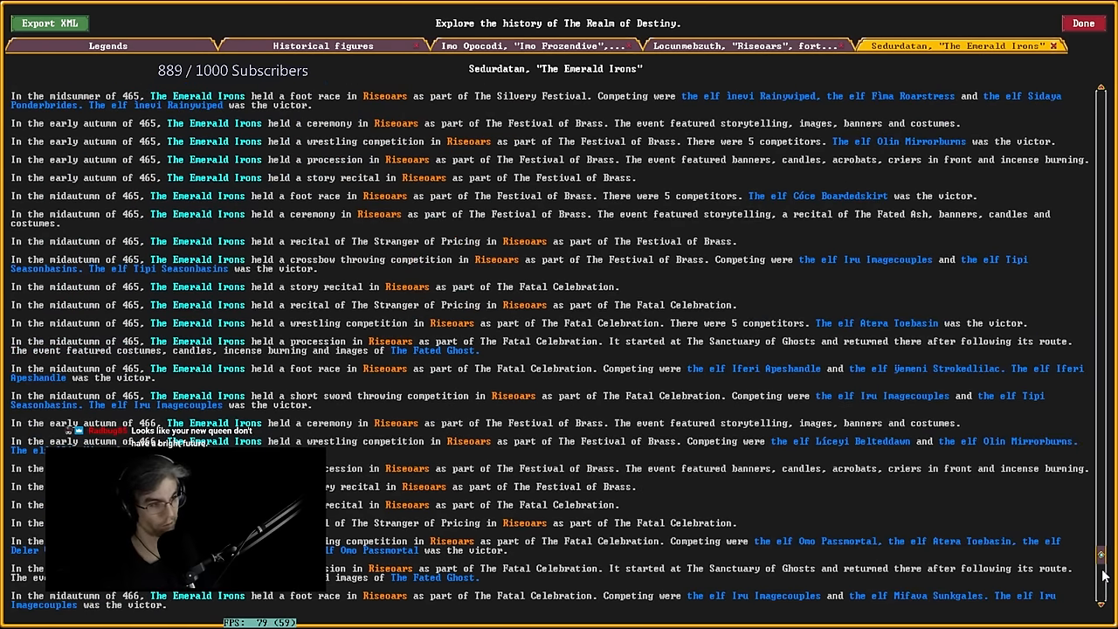
scroll(down, 3)
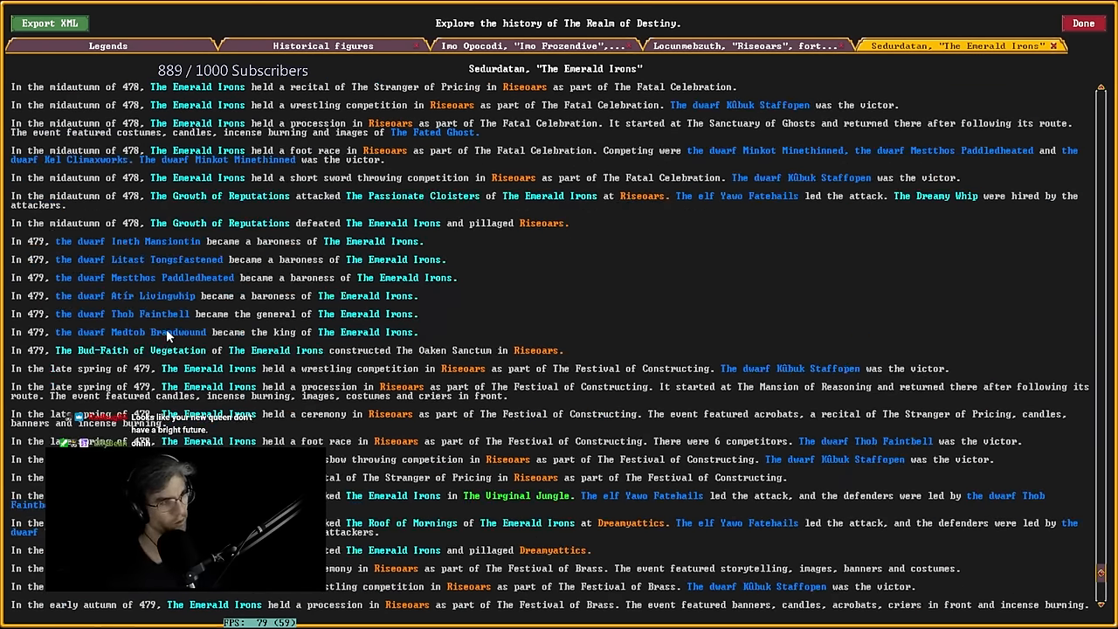
Check king Medtob Brandwound's biography, then open king Goden Lighttrades' page.
click(157, 331)
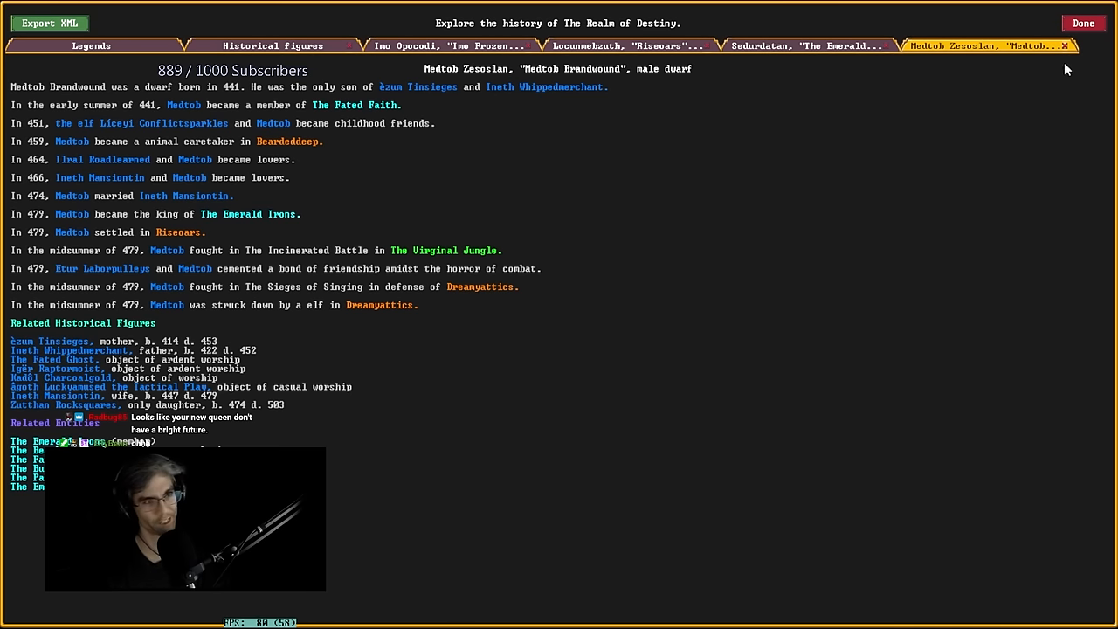
click(803, 45)
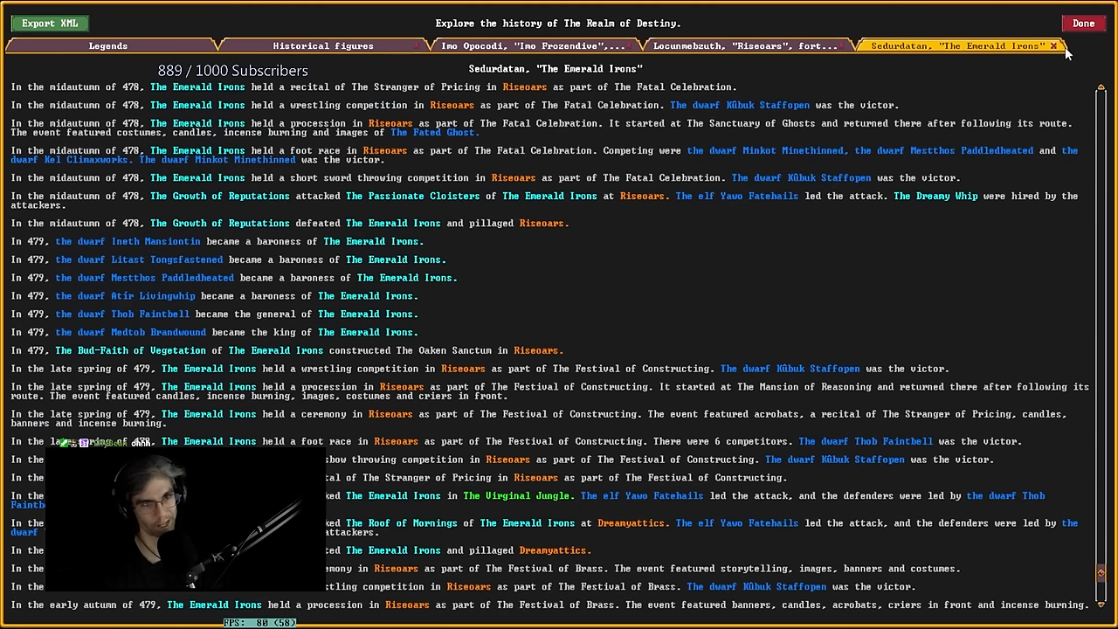
scroll(down, 3)
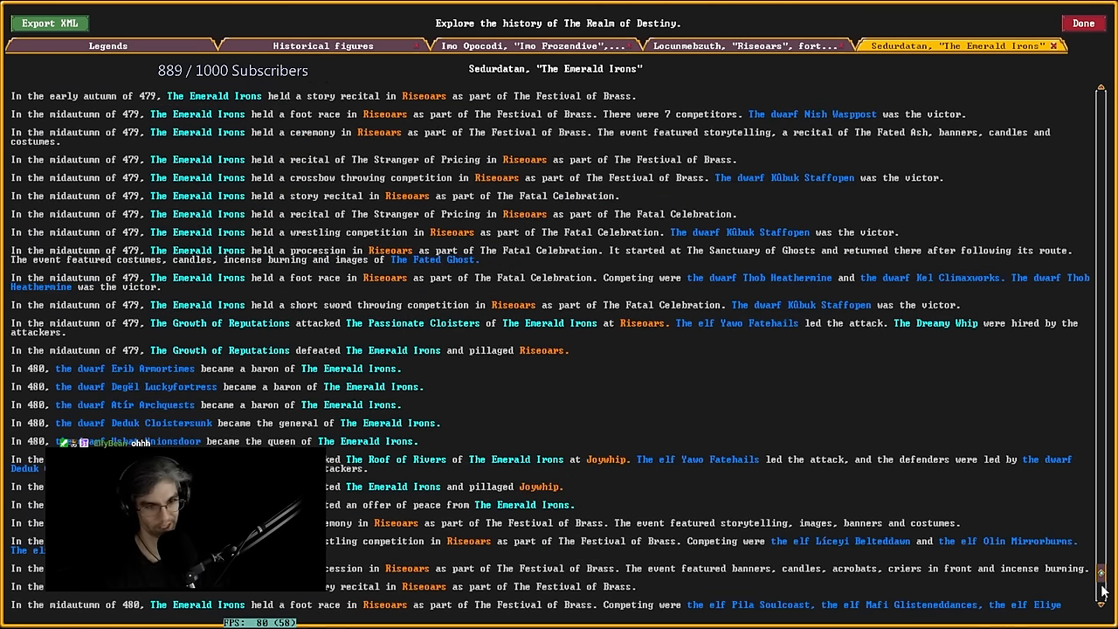
mouse_move(329, 451)
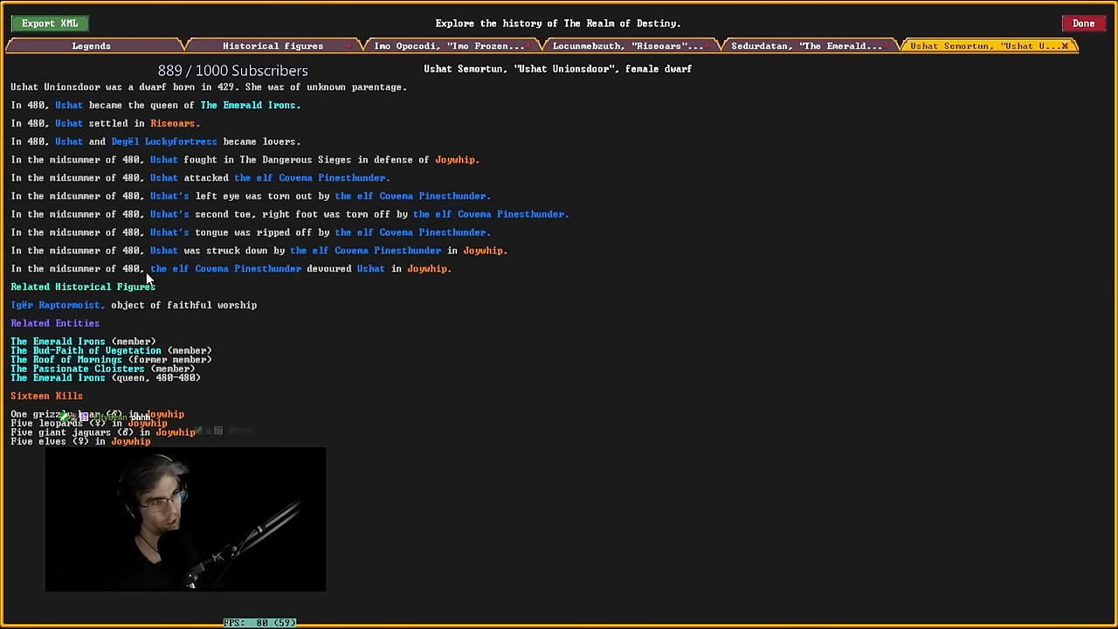
click(55, 341)
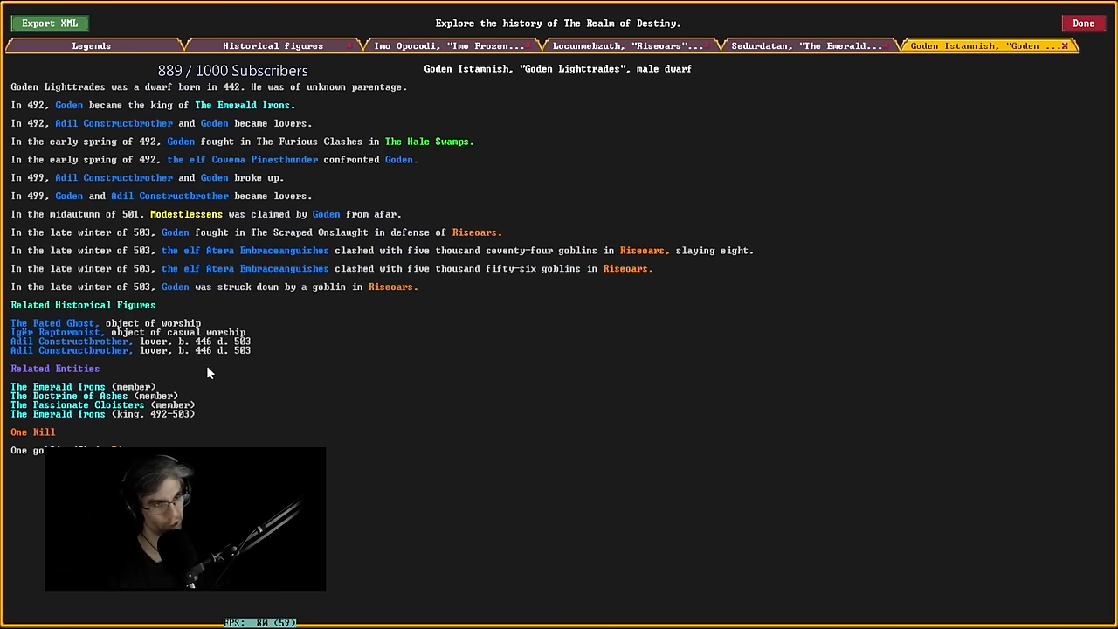
mouse_move(373, 340)
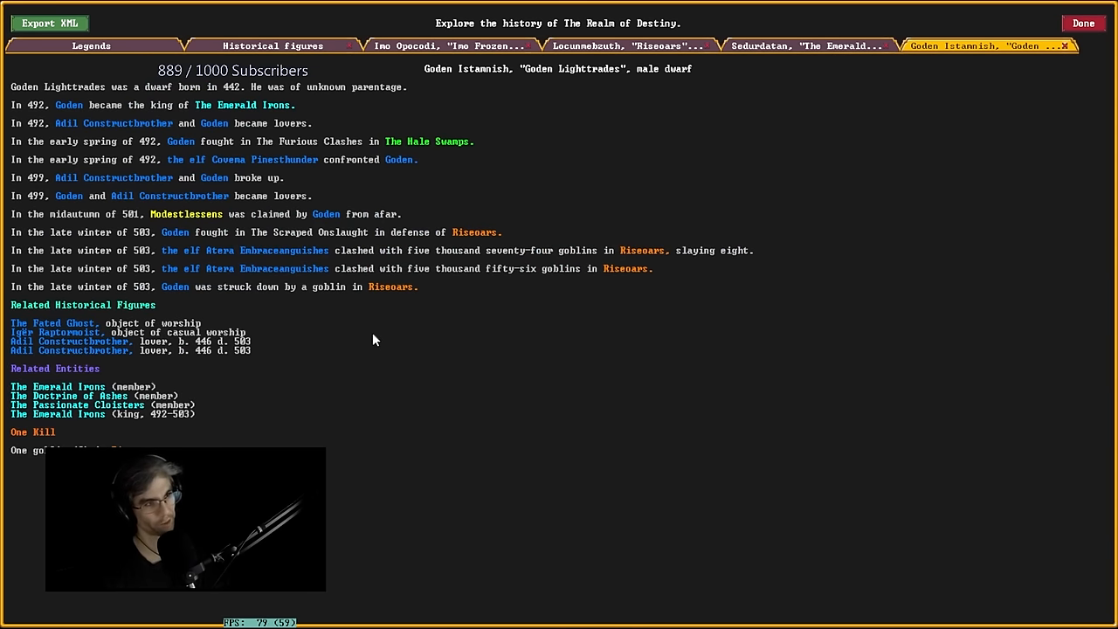